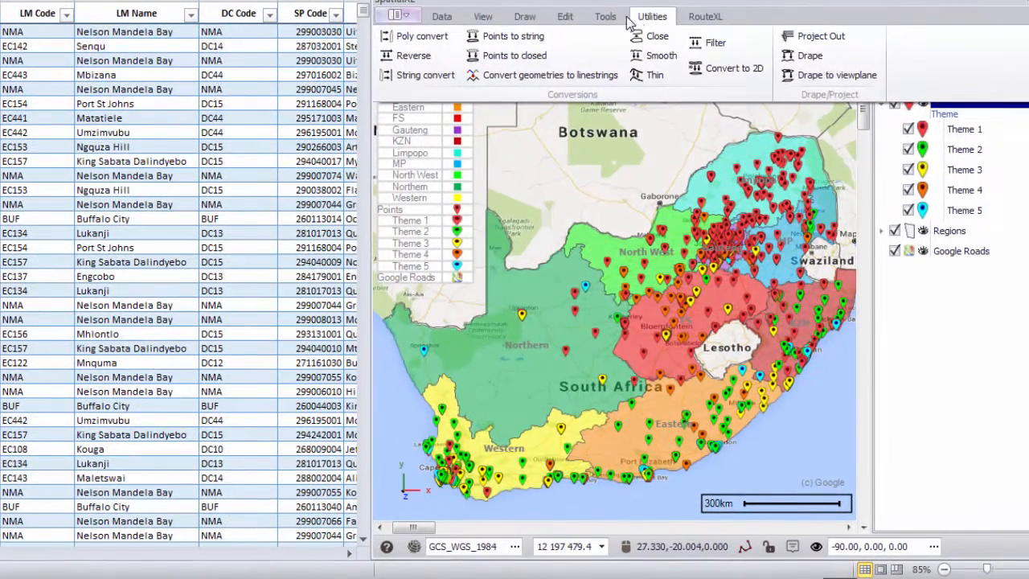
Add the street-address sheet as an Excel layer and open its colour choices in Layer Properties styling
click(566, 17)
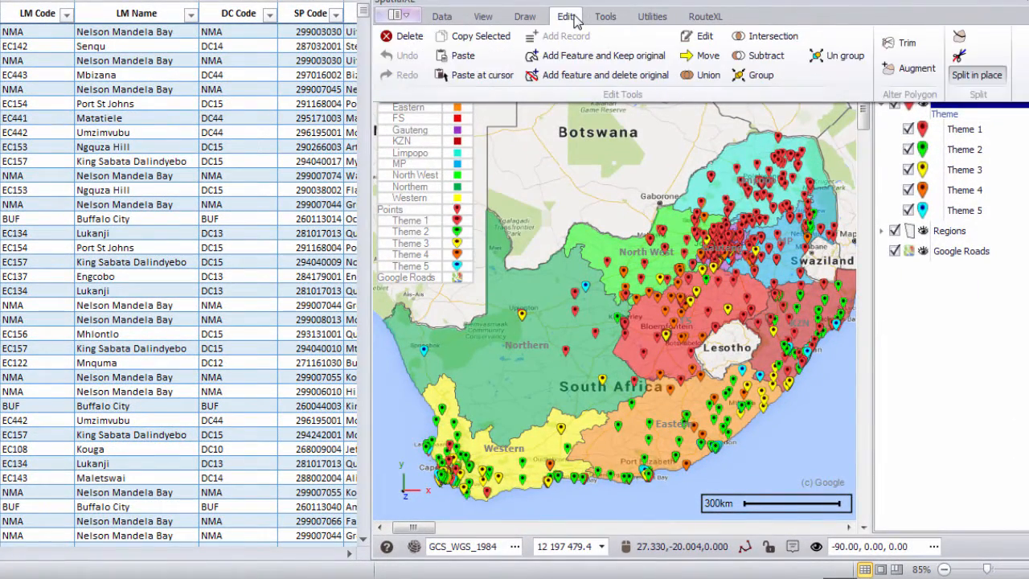
click(524, 16)
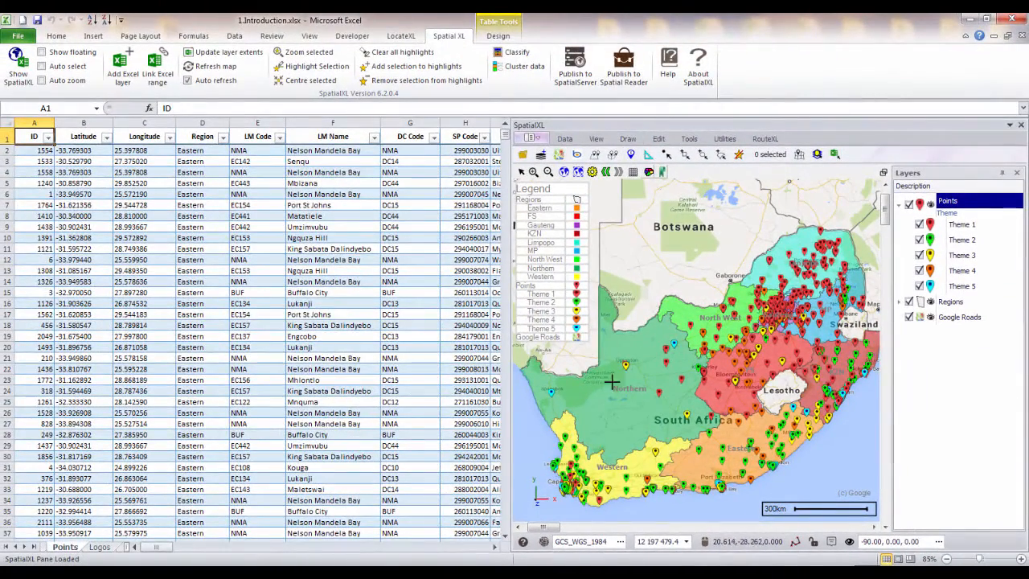
click(98, 546)
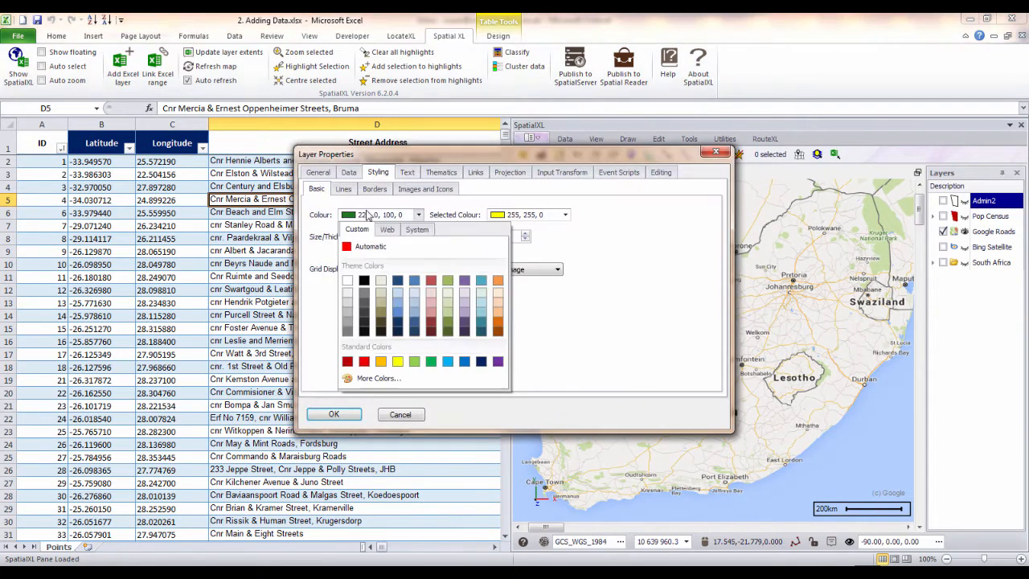
Colour the address points red and apply the layer styling
click(363, 360)
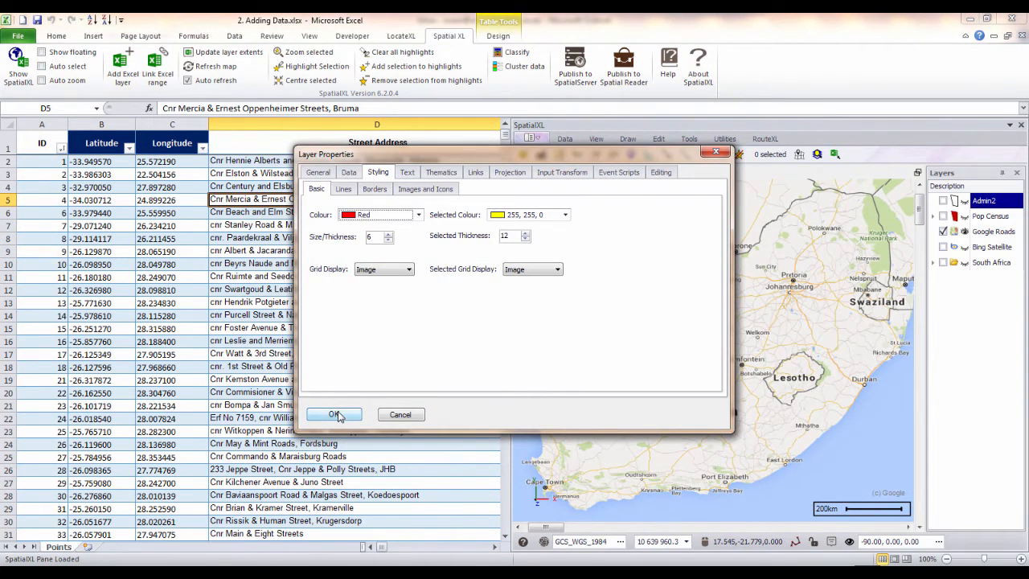
click(334, 414)
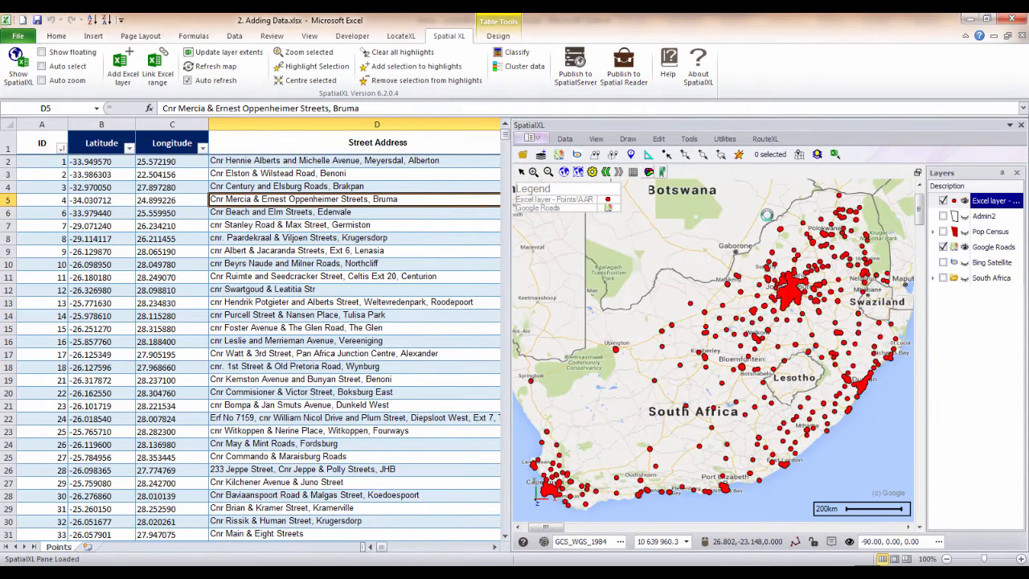
mouse_move(984, 200)
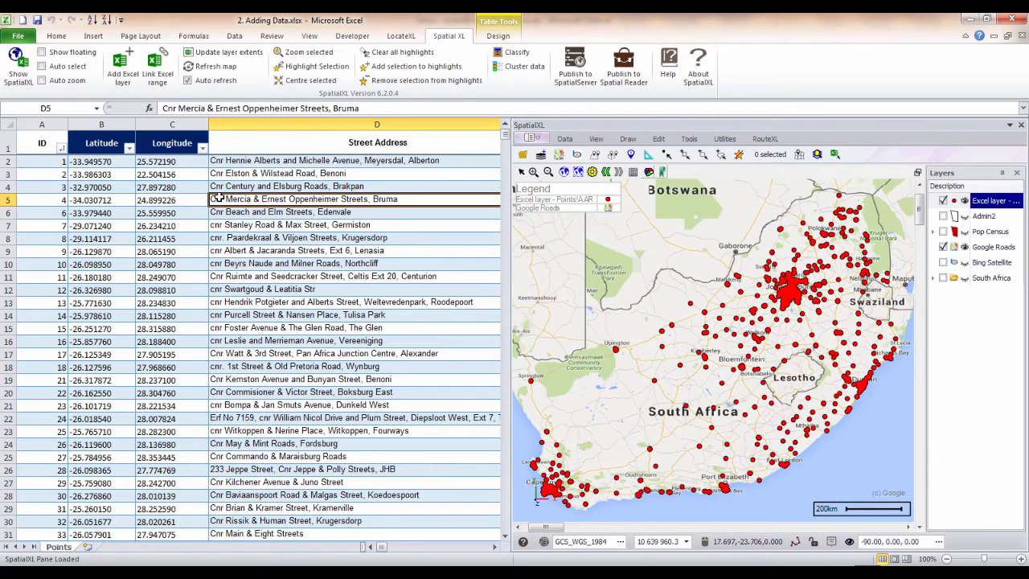
mouse_move(321, 175)
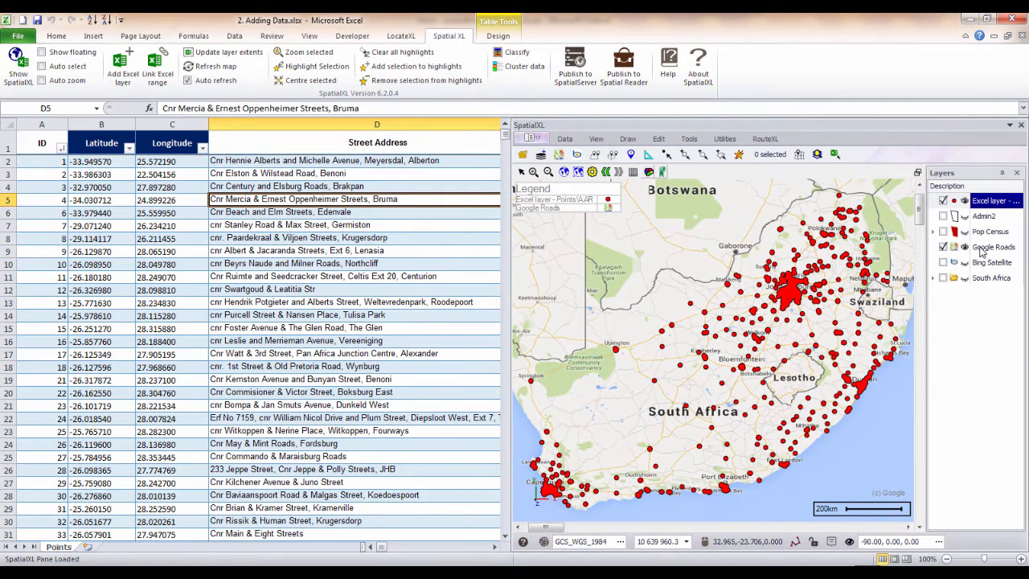
Toggle Google Roads off, Bing Satellite on and off, then Google Roads back on
click(943, 247)
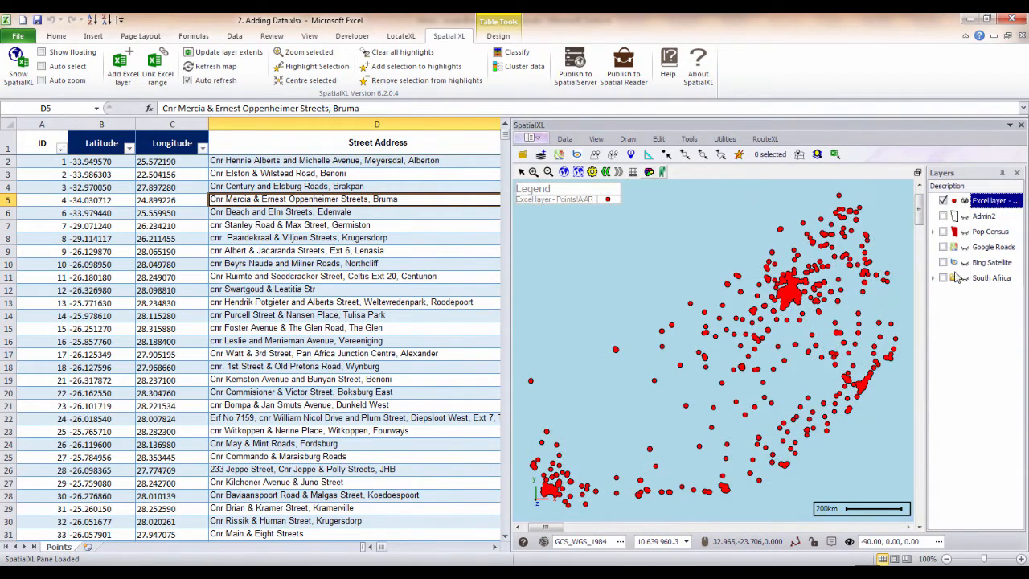
click(944, 262)
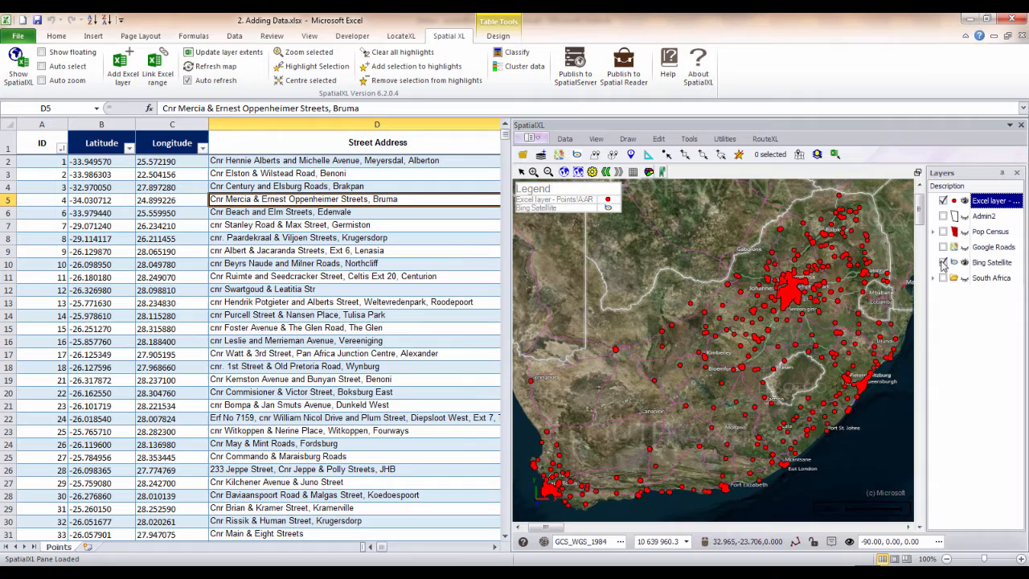
click(944, 262)
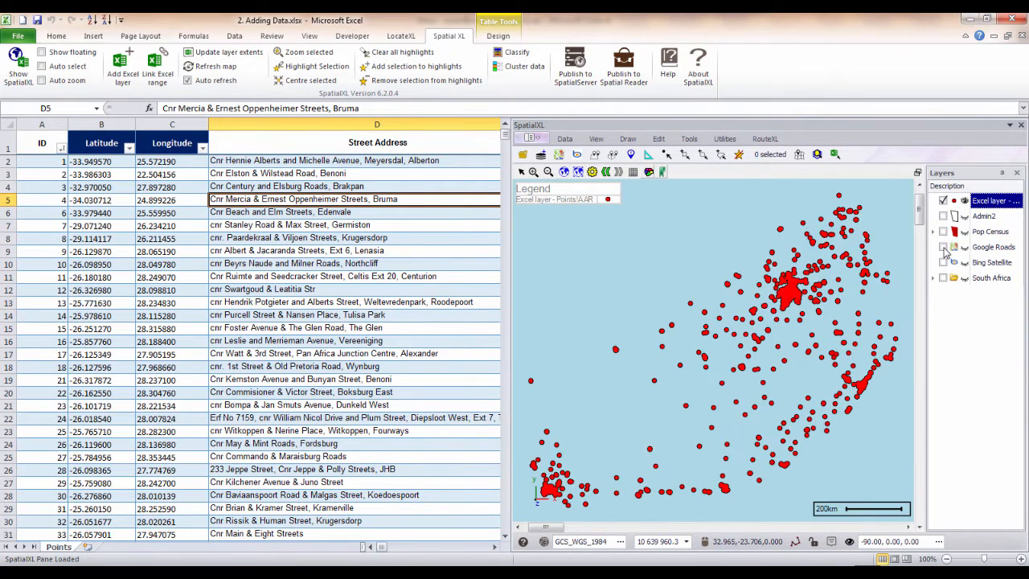
click(944, 246)
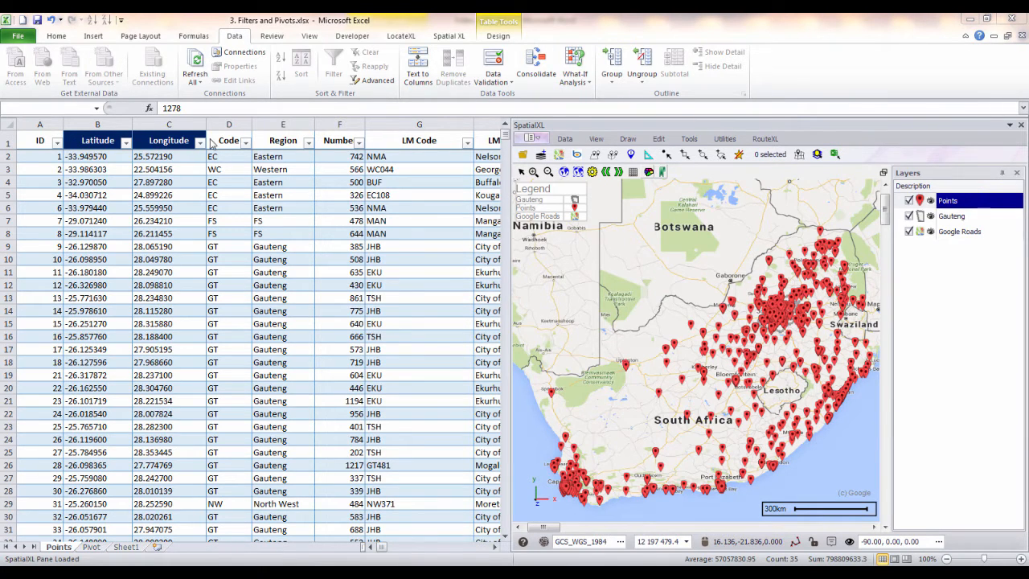
mouse_move(800, 301)
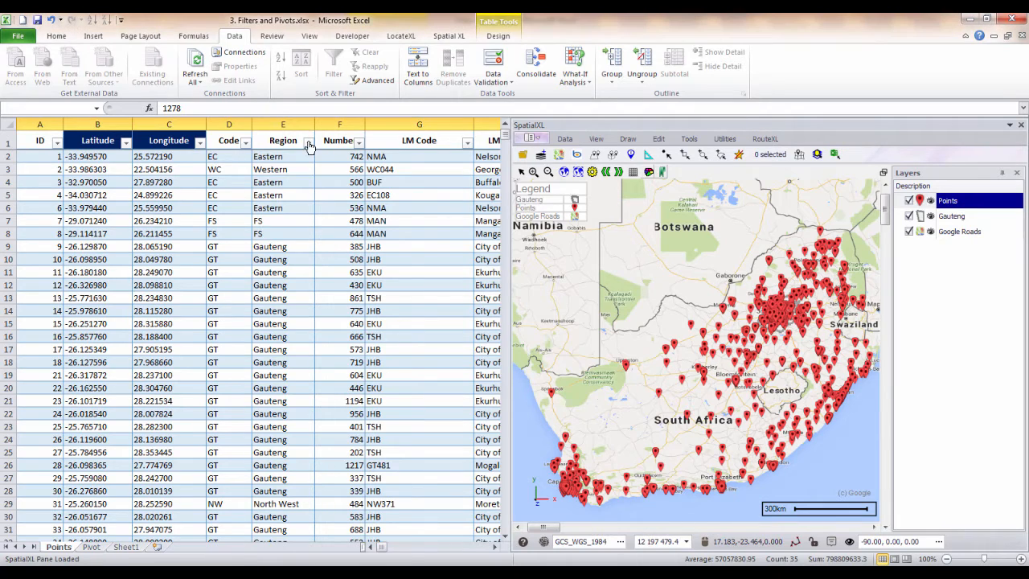
Filter the Region column to Gauteng and zoom the map to the Gauteng points
click(309, 140)
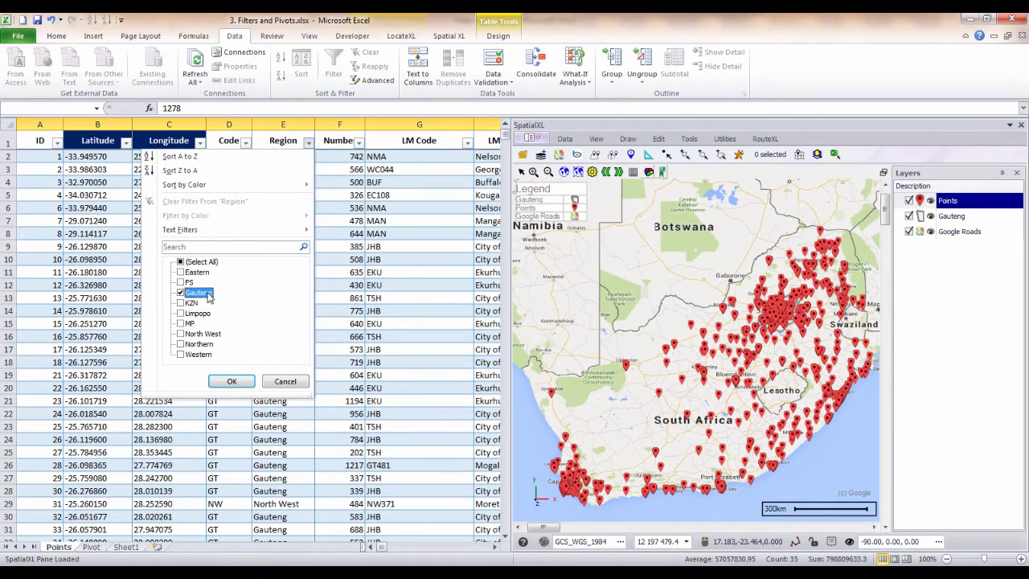
click(231, 381)
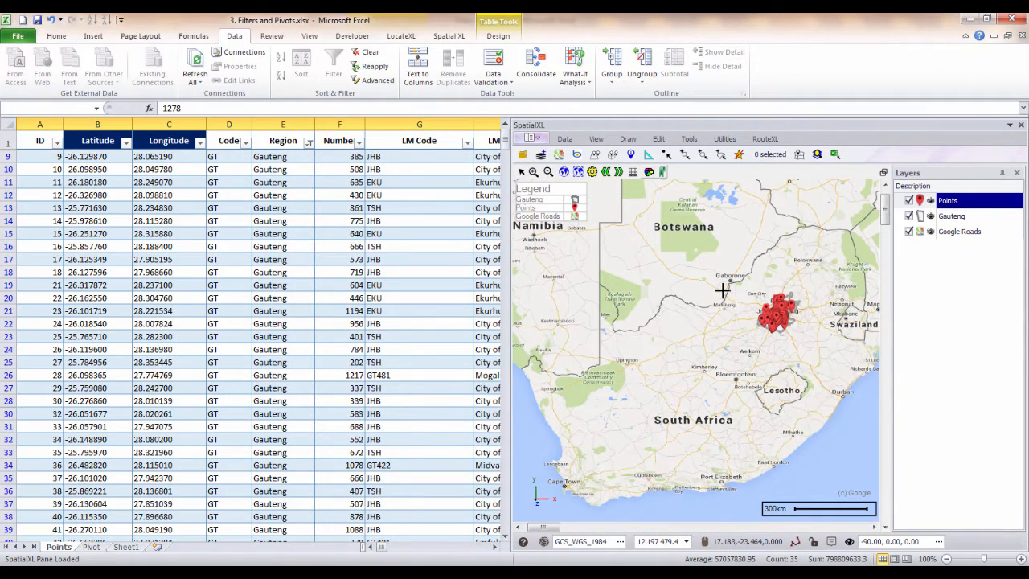
mouse_move(755, 334)
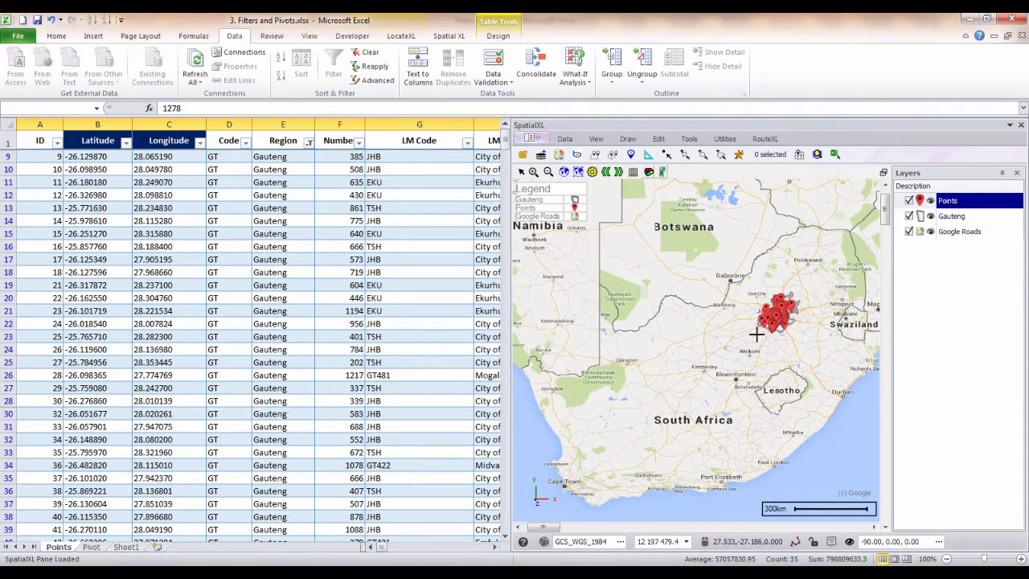
mouse_move(784, 283)
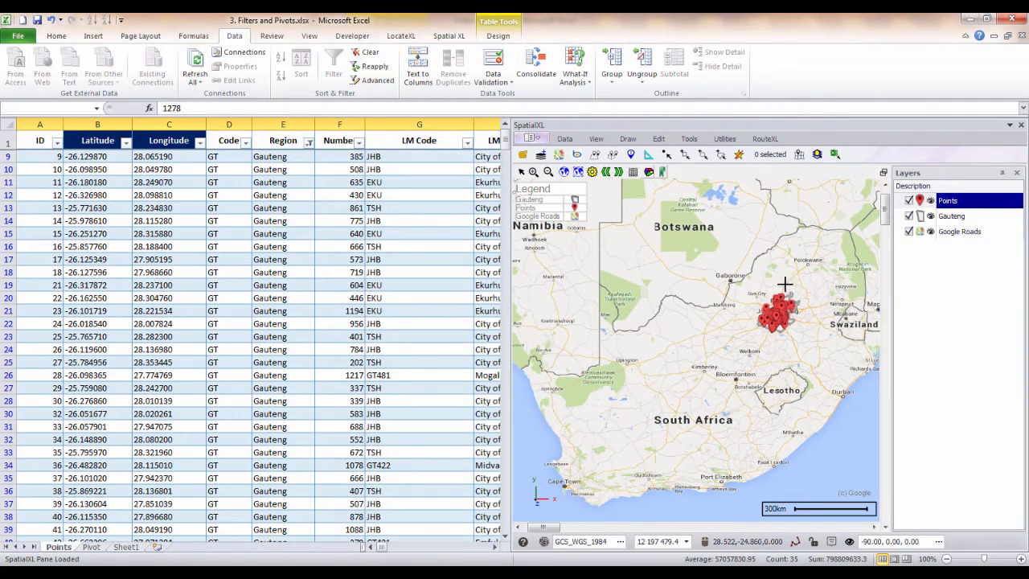
click(564, 171)
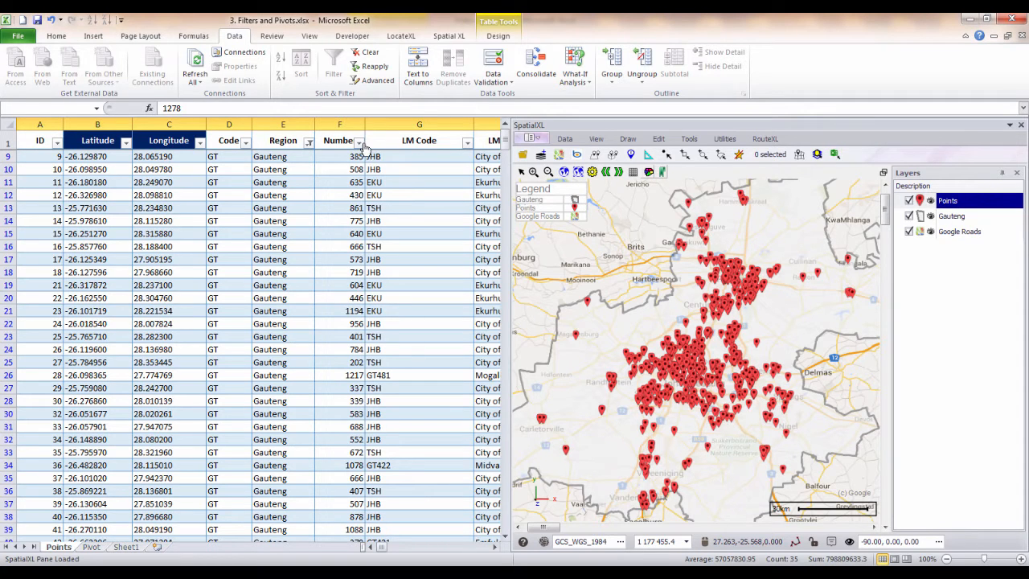
Apply a Top 10 number filter to the Number column
click(362, 141)
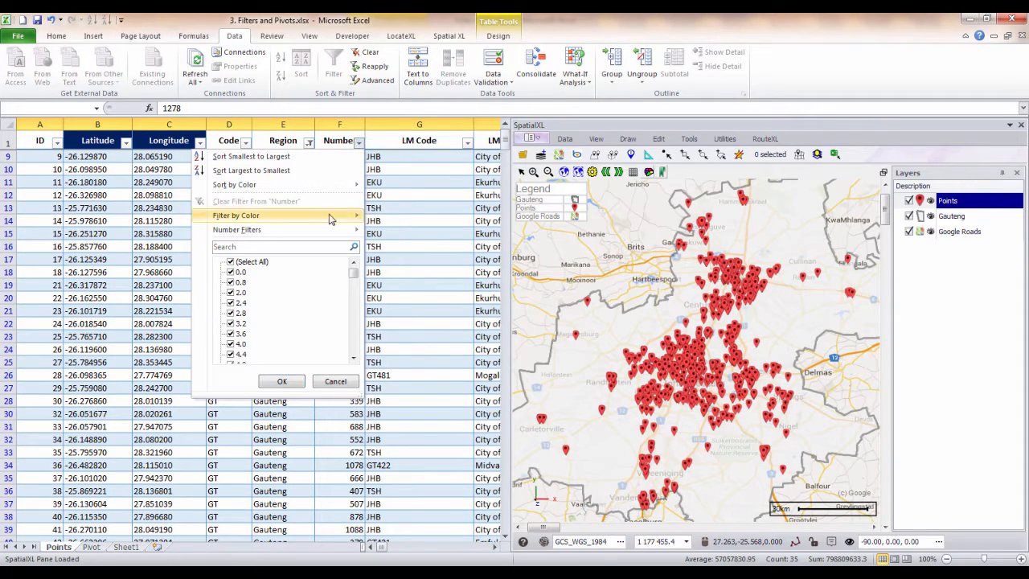
click(237, 229)
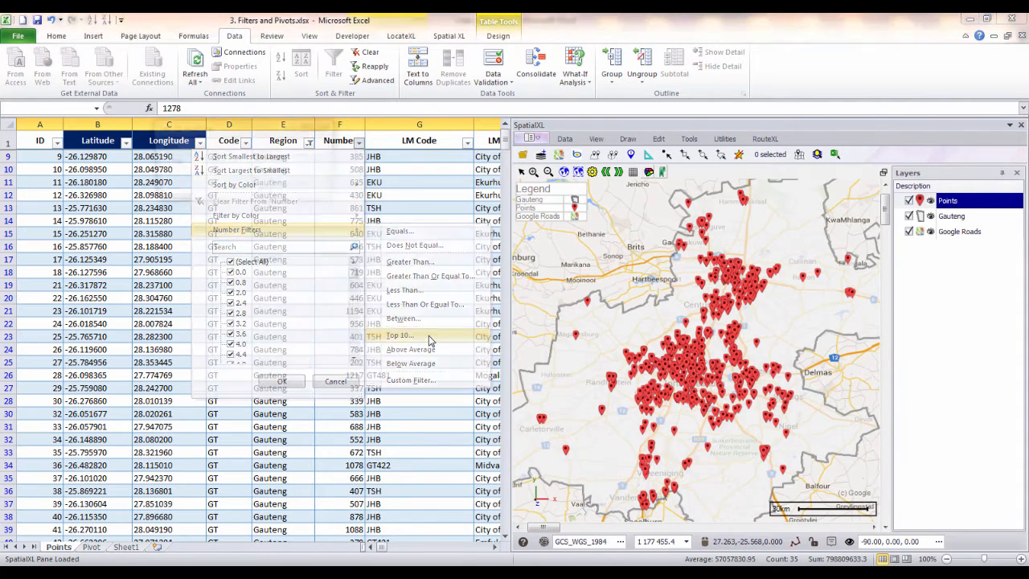
click(400, 335)
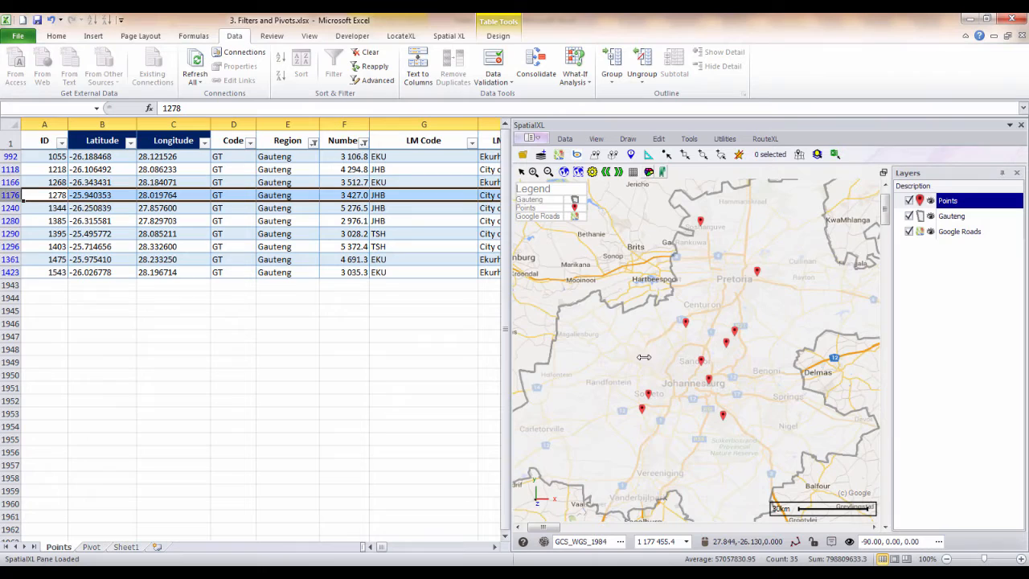
mouse_move(665, 321)
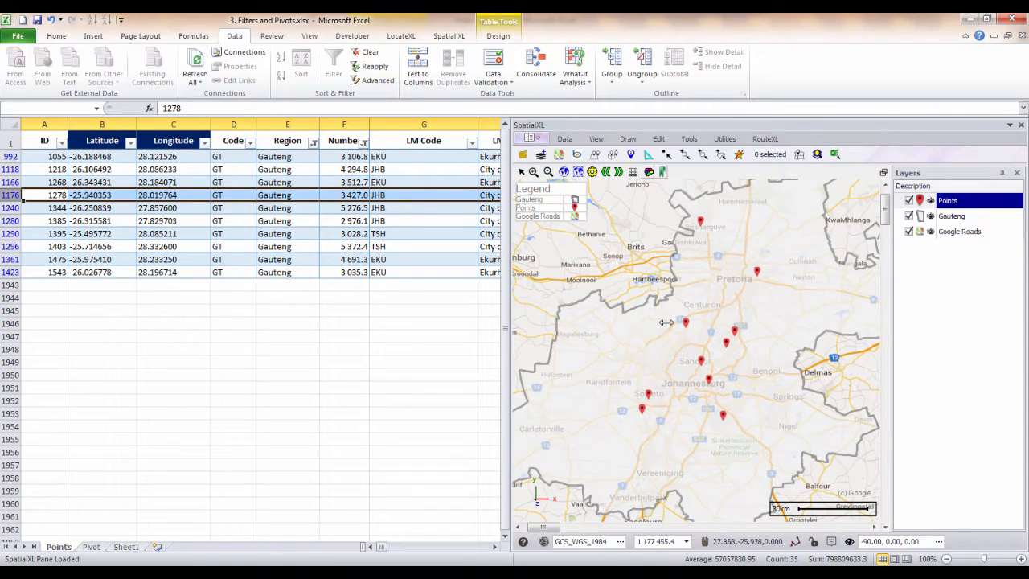
right_click(947, 200)
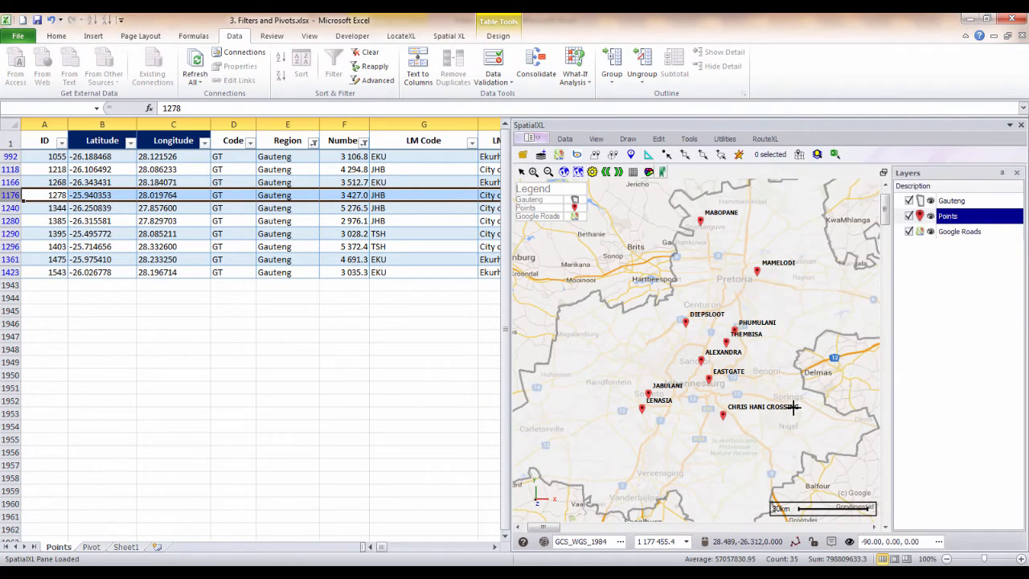
mouse_move(756, 241)
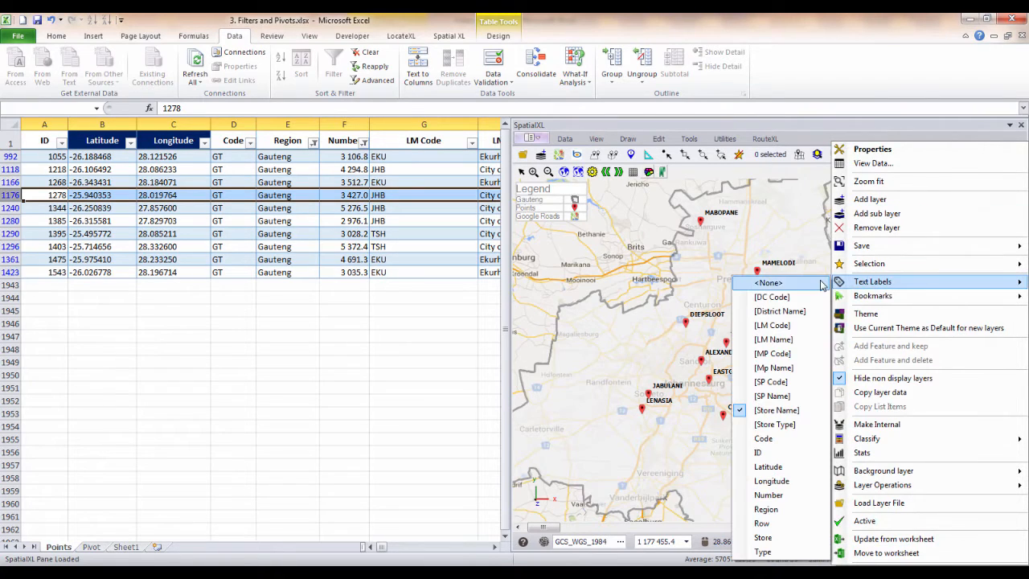
click(768, 282)
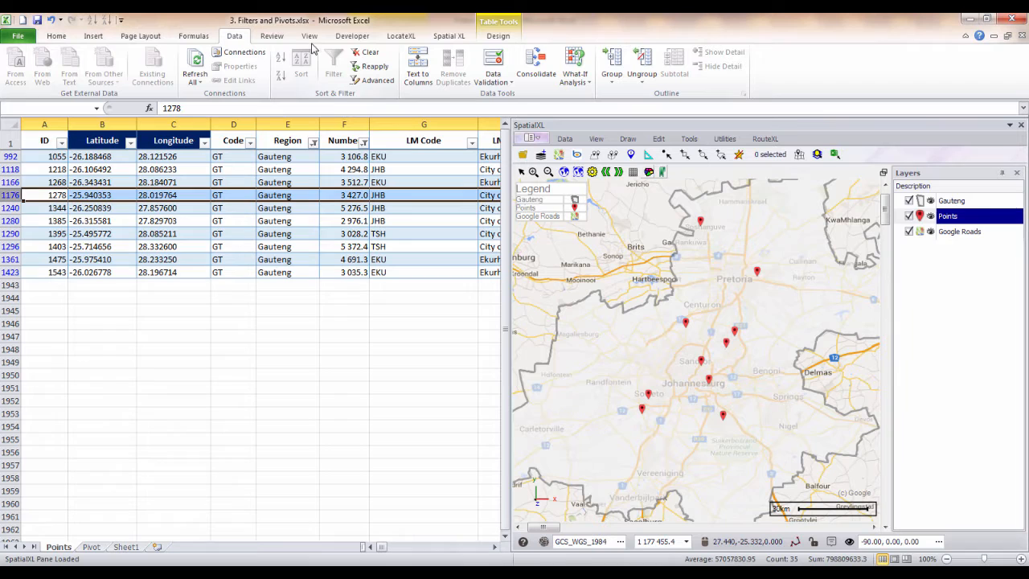
click(369, 51)
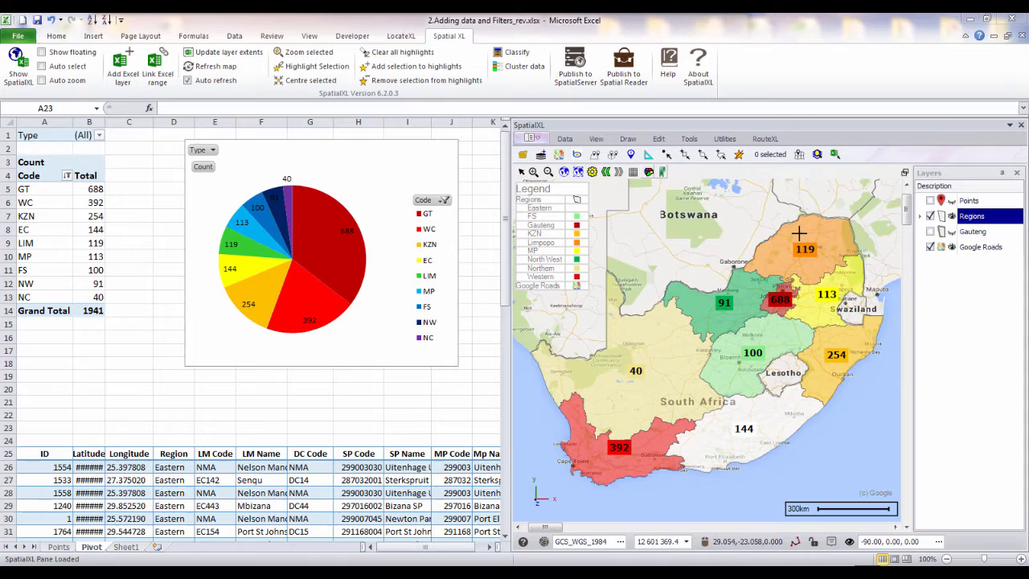
mouse_move(841, 225)
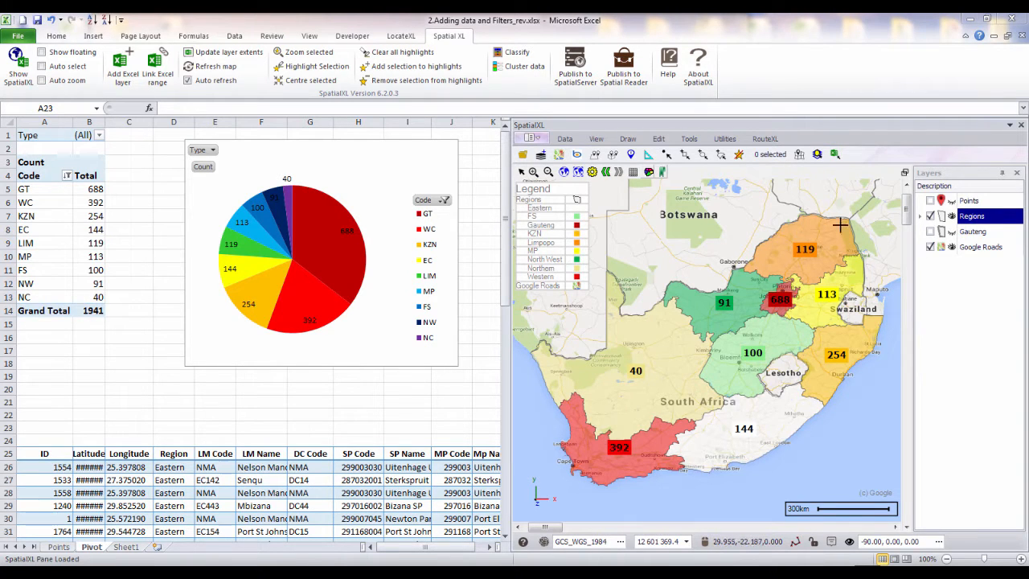
mouse_move(874, 351)
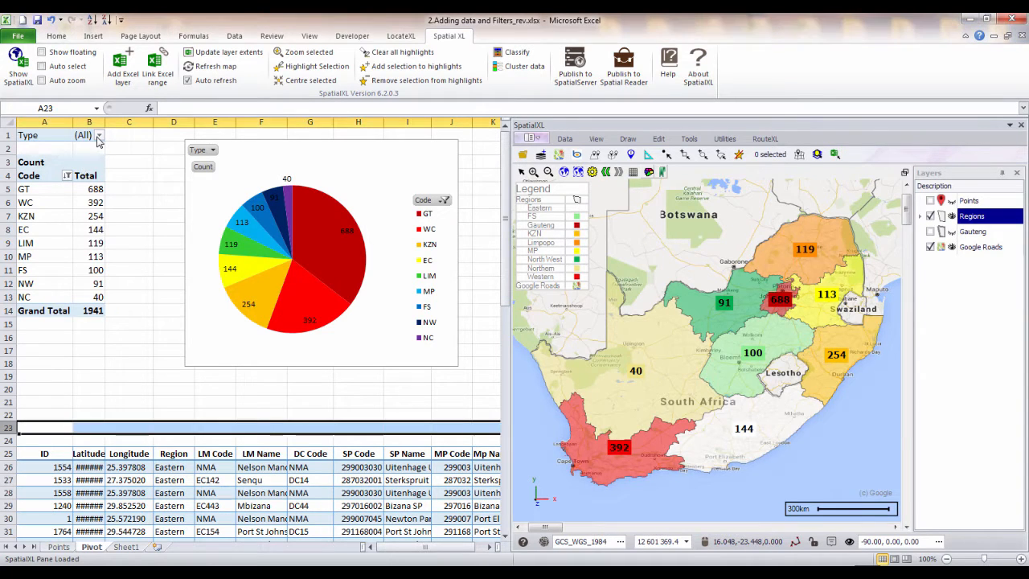
Set the pivot's Type report filter to Shopping Centres
click(98, 134)
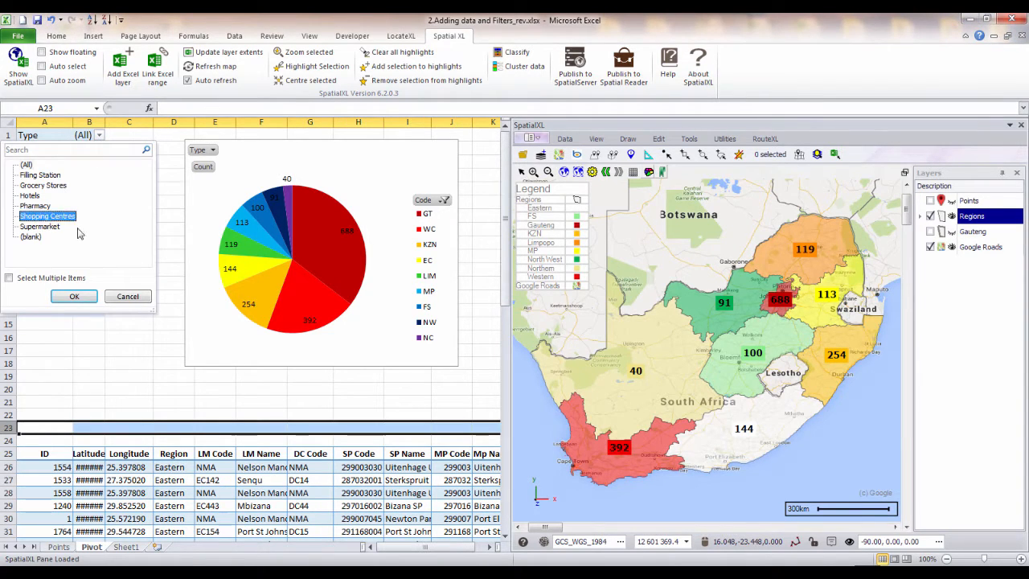
click(73, 296)
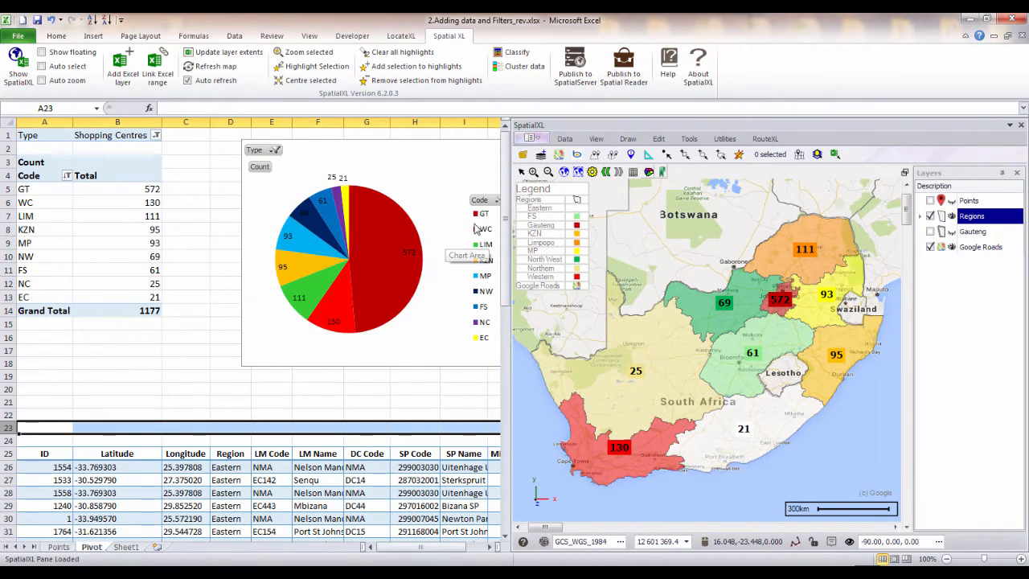
mouse_move(700, 271)
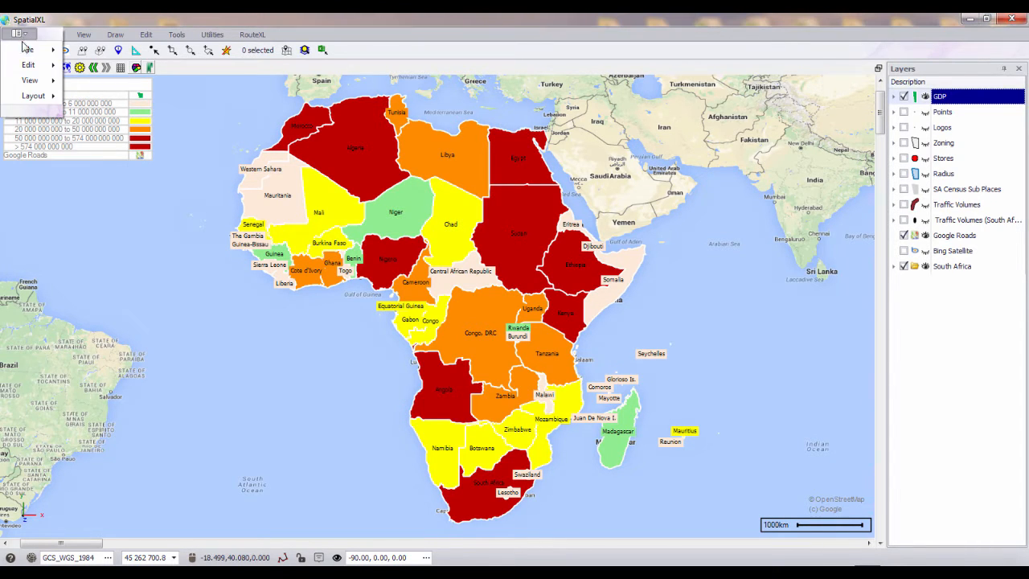
Open the application menu in the standalone SpatialXL GDP map window
click(28, 49)
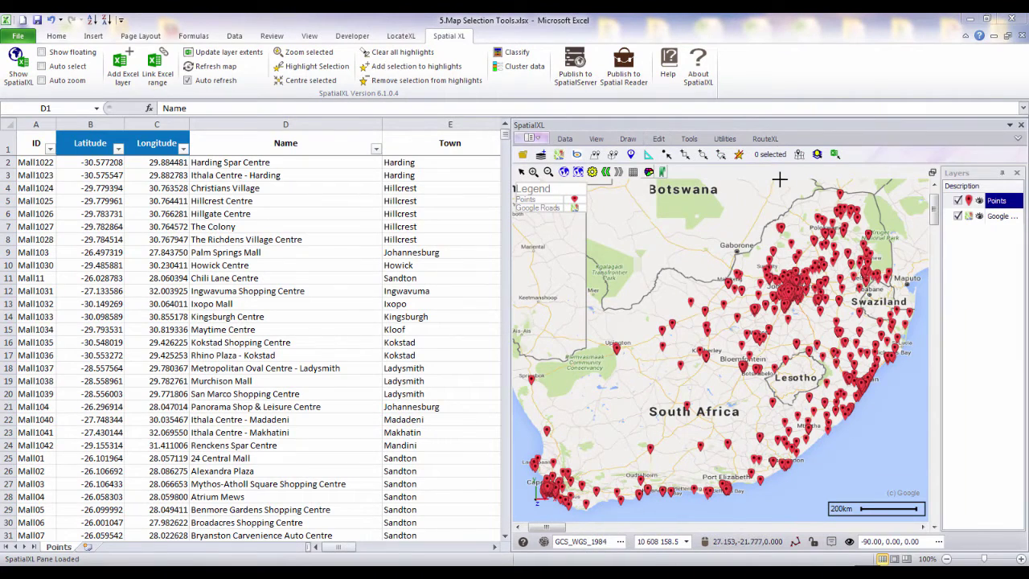
mouse_move(875, 155)
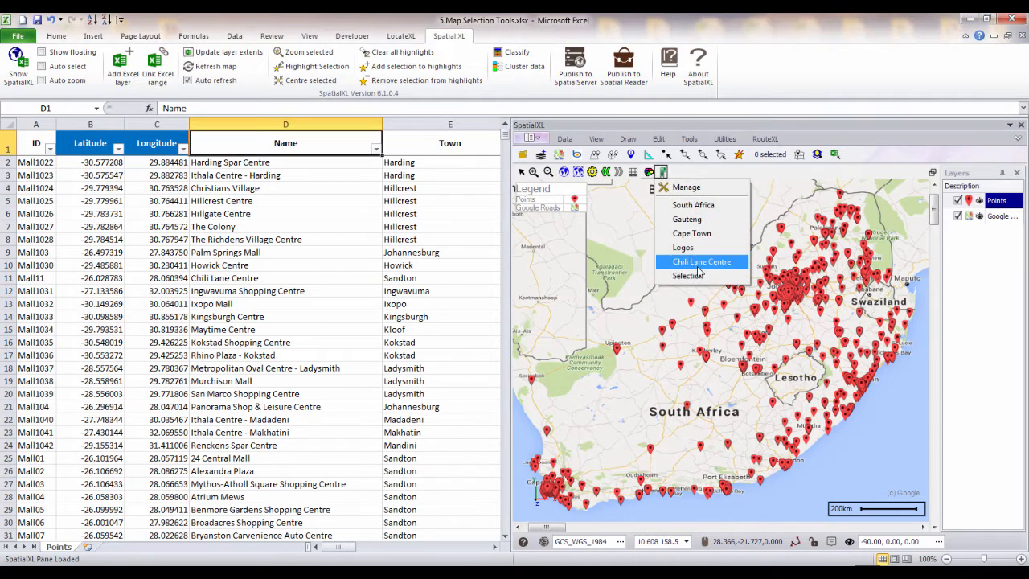
Choose the Chili Lane Centre bookmark from the map toolbar
click(700, 262)
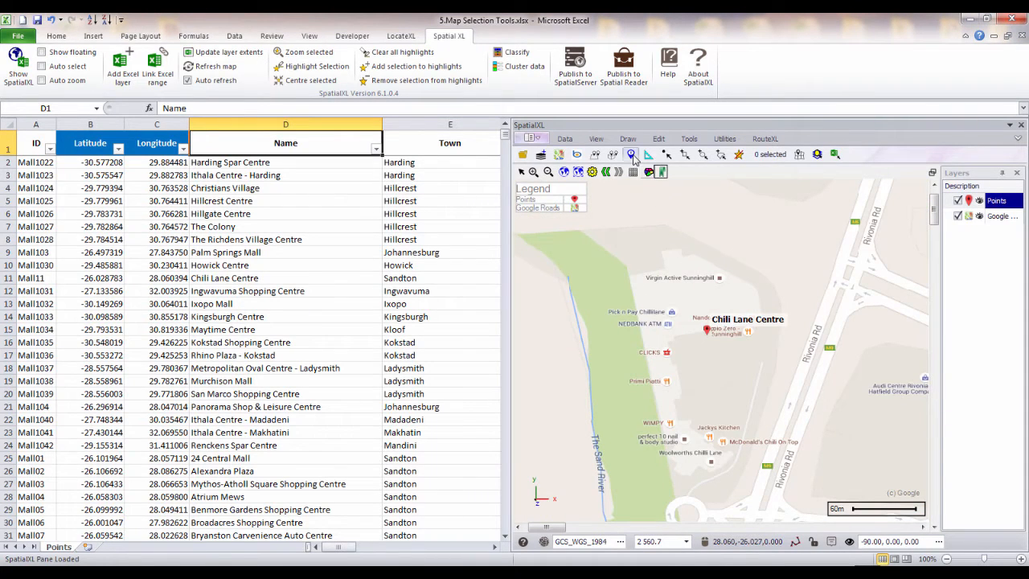
click(631, 153)
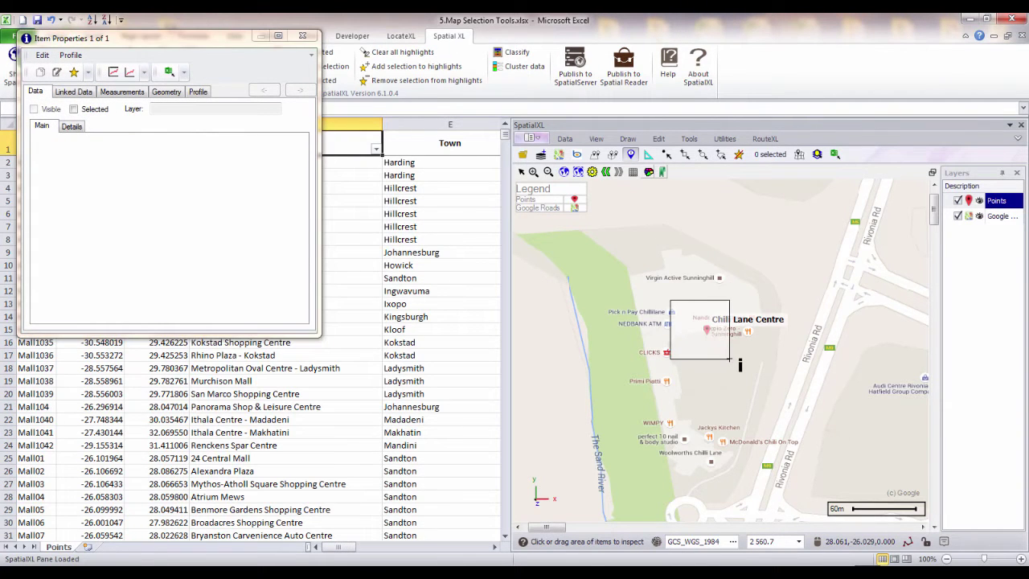
click(706, 329)
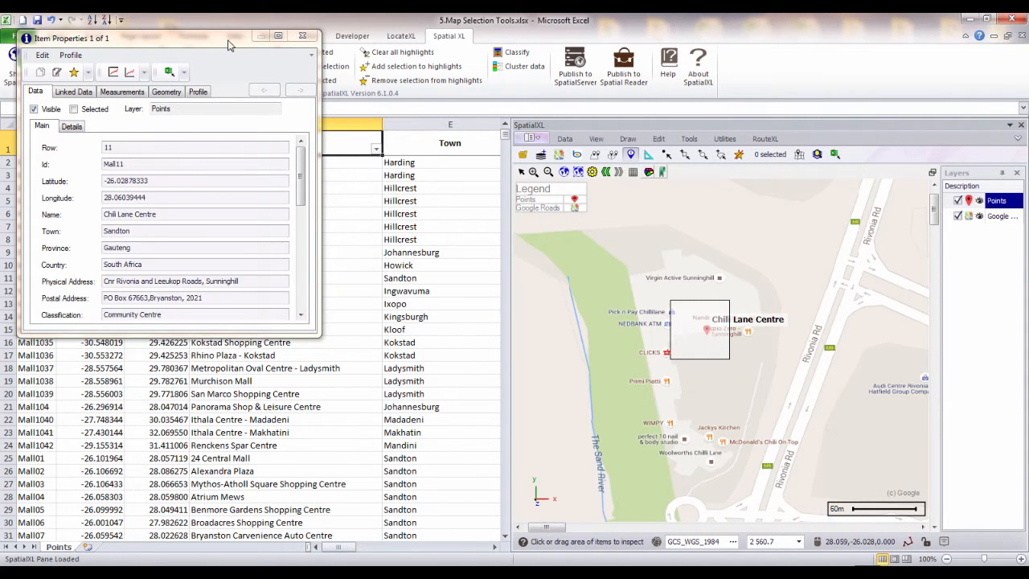
drag(160, 38, 474, 130)
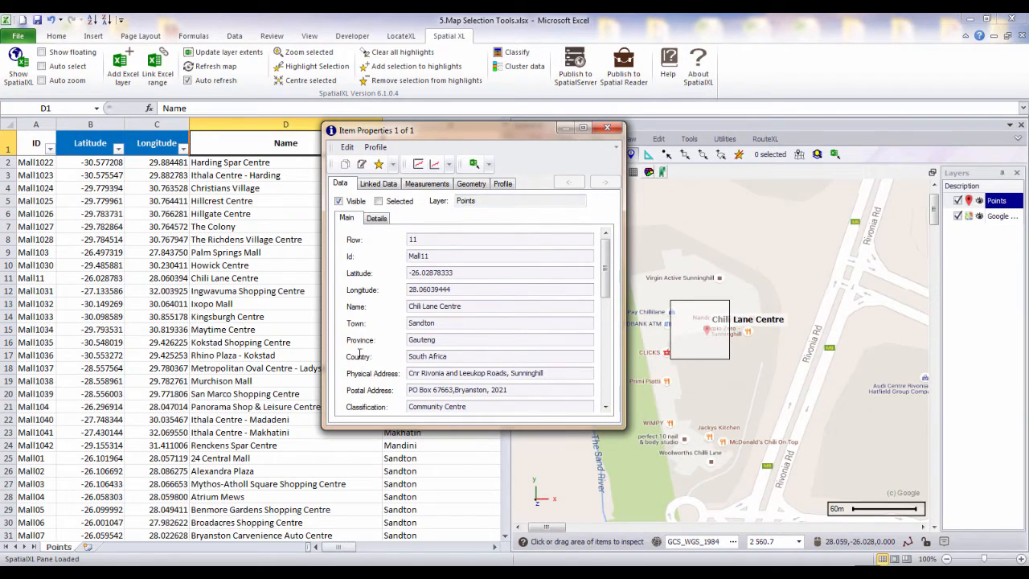
mouse_move(394, 243)
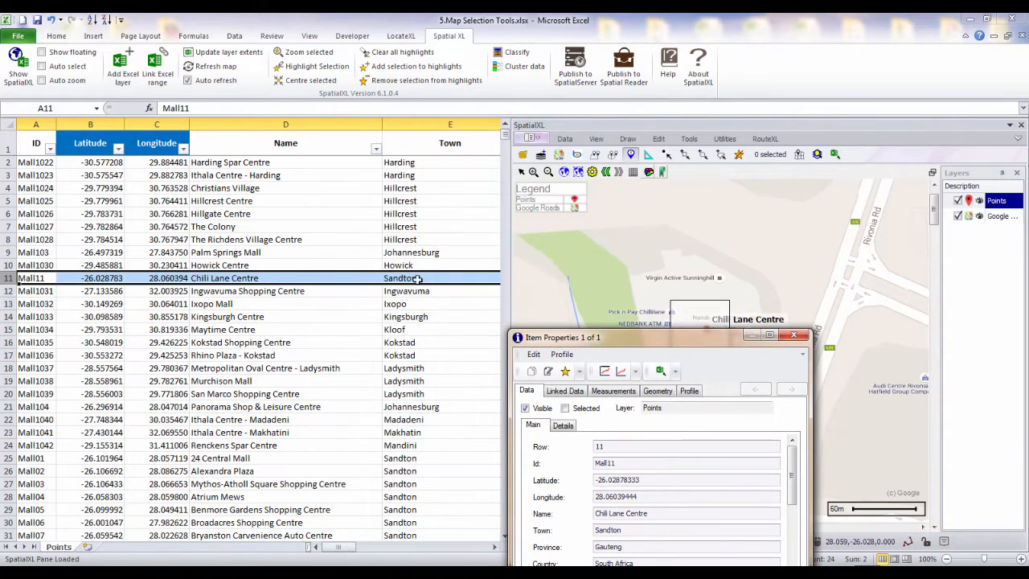
click(795, 334)
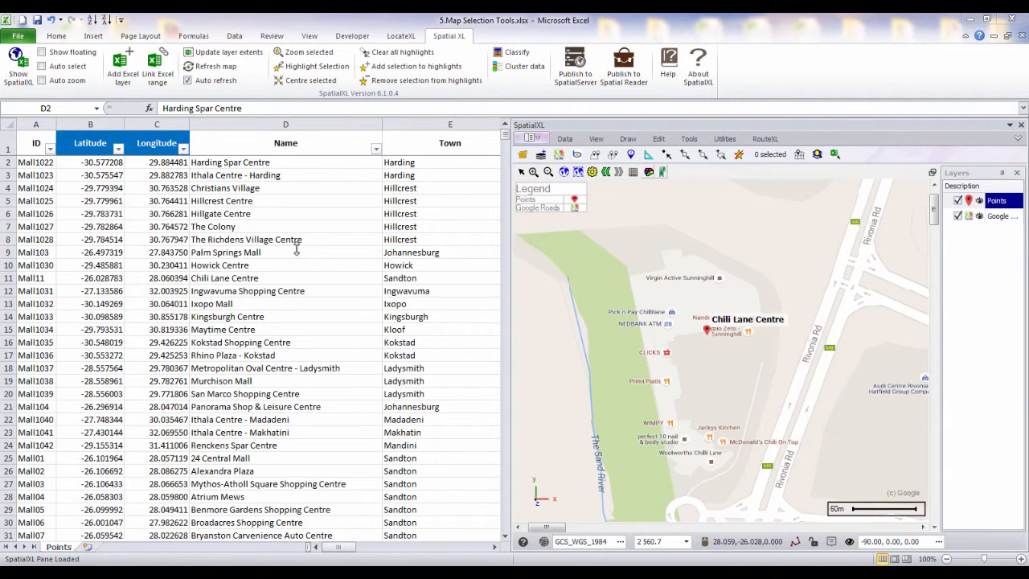
Select Howick Centre and other mall rows, then zoom to and highlight them
click(285, 264)
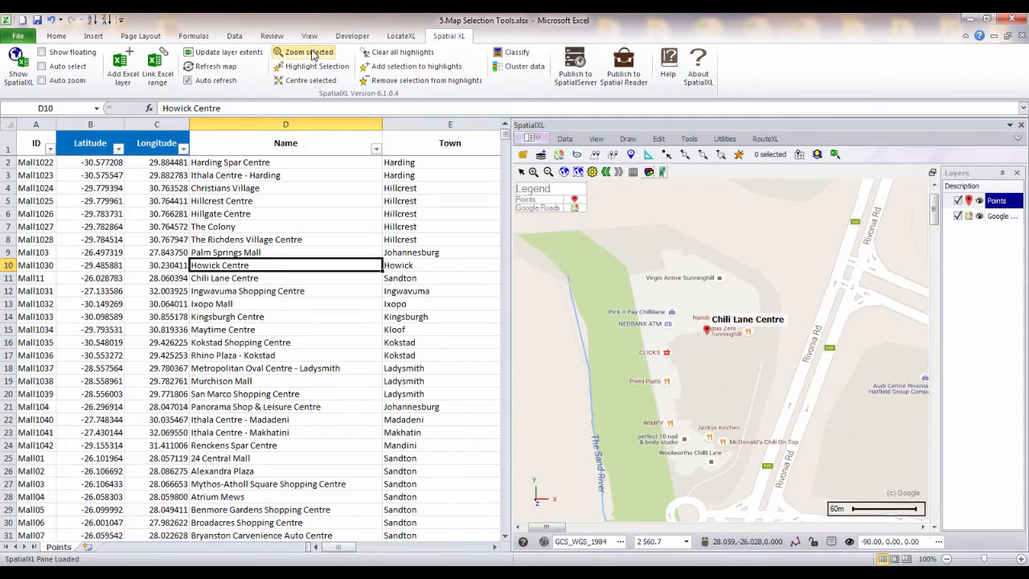
click(307, 51)
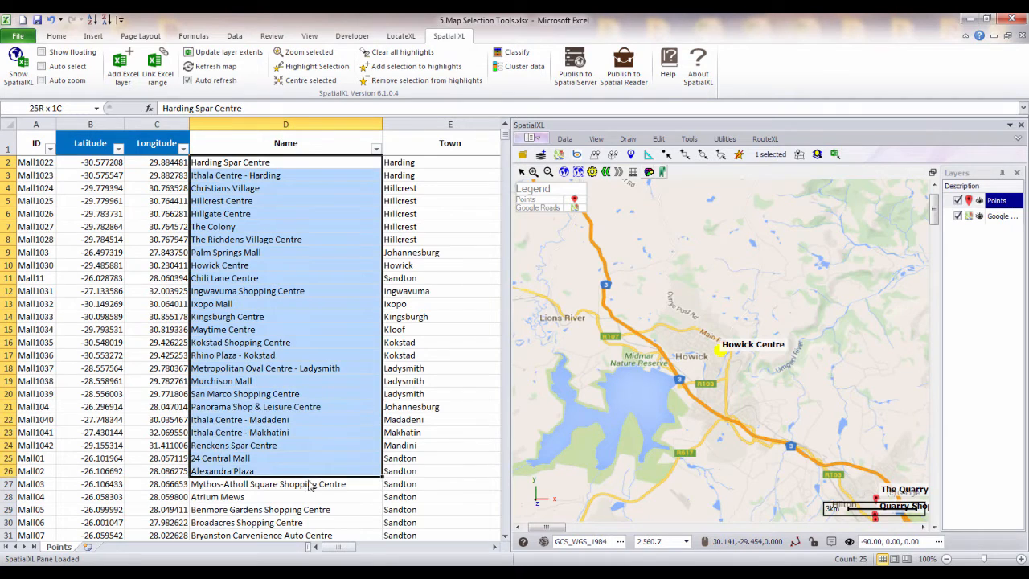
click(308, 51)
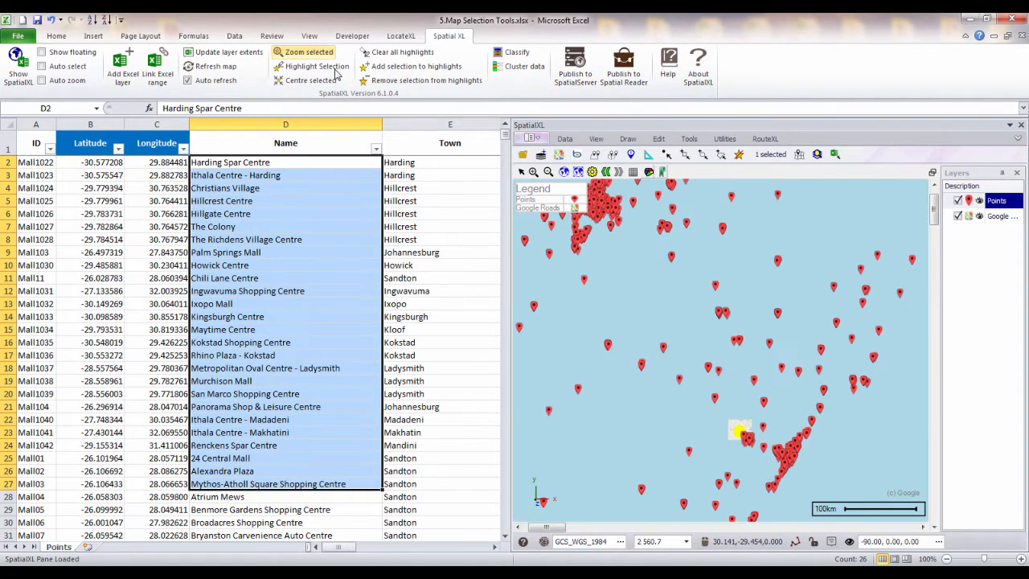
click(309, 51)
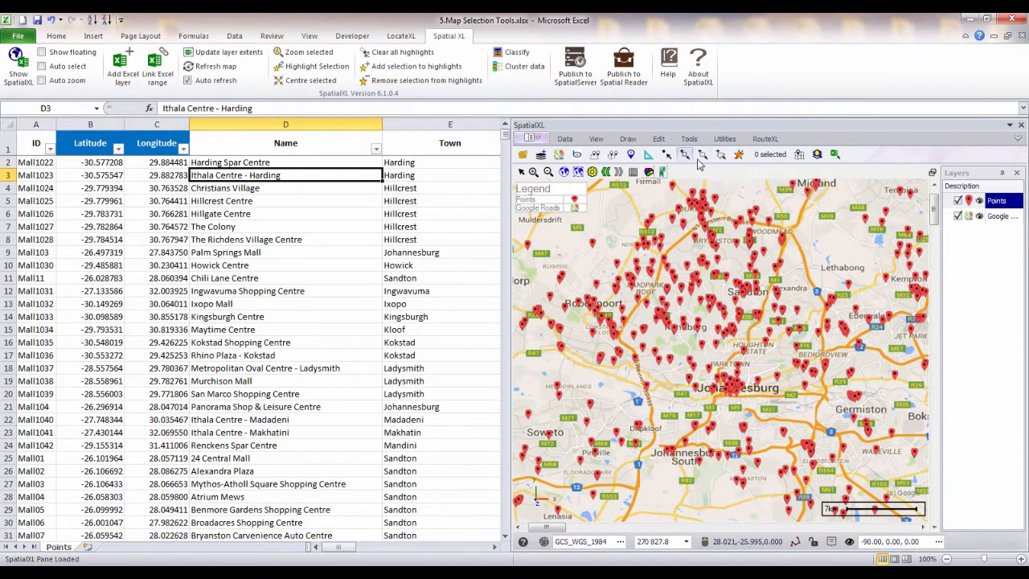
mouse_move(720, 154)
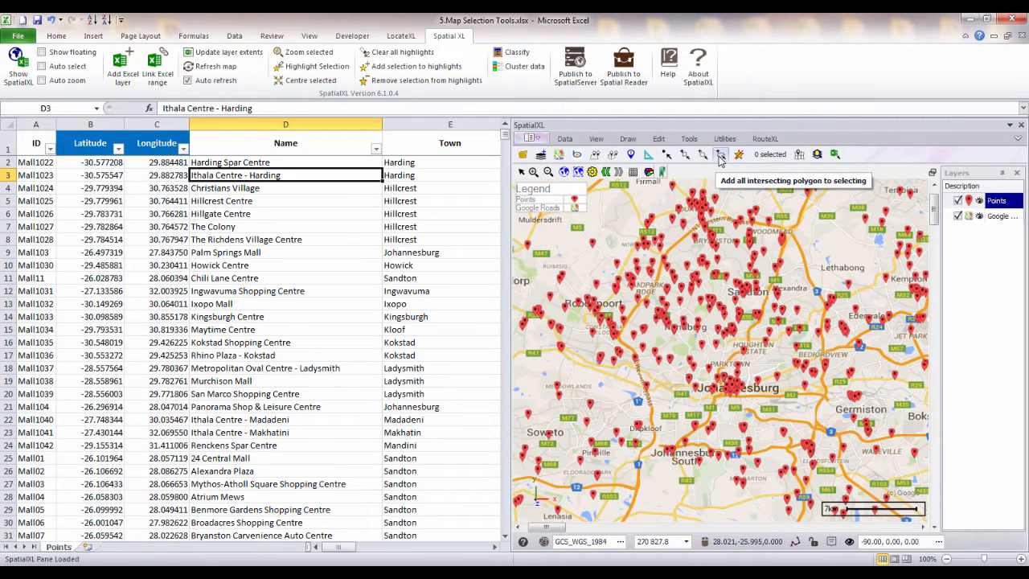
mouse_move(701, 154)
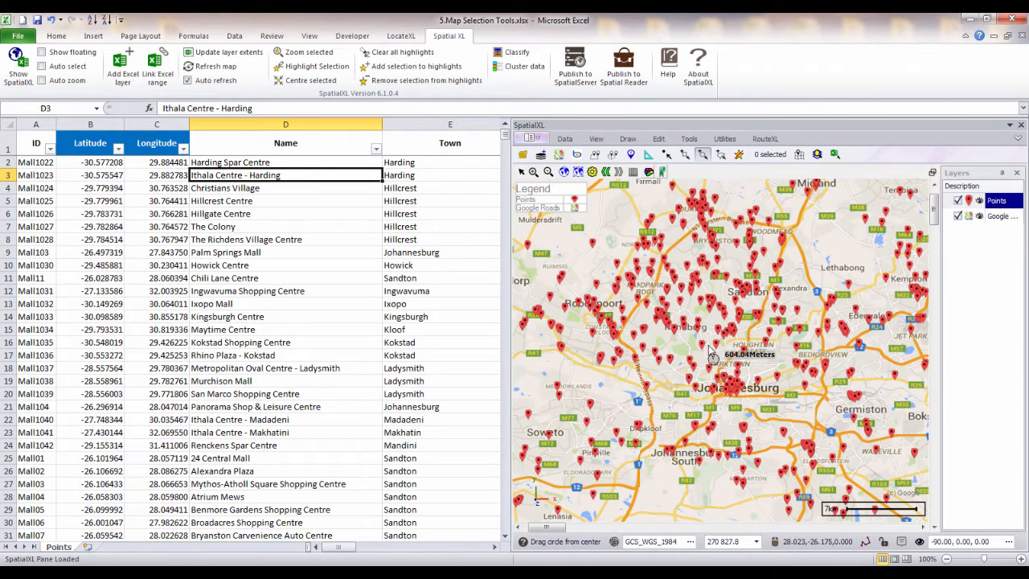
Drag a selection circle from central Johannesburg to pick 164 malls
drag(717, 358, 695, 277)
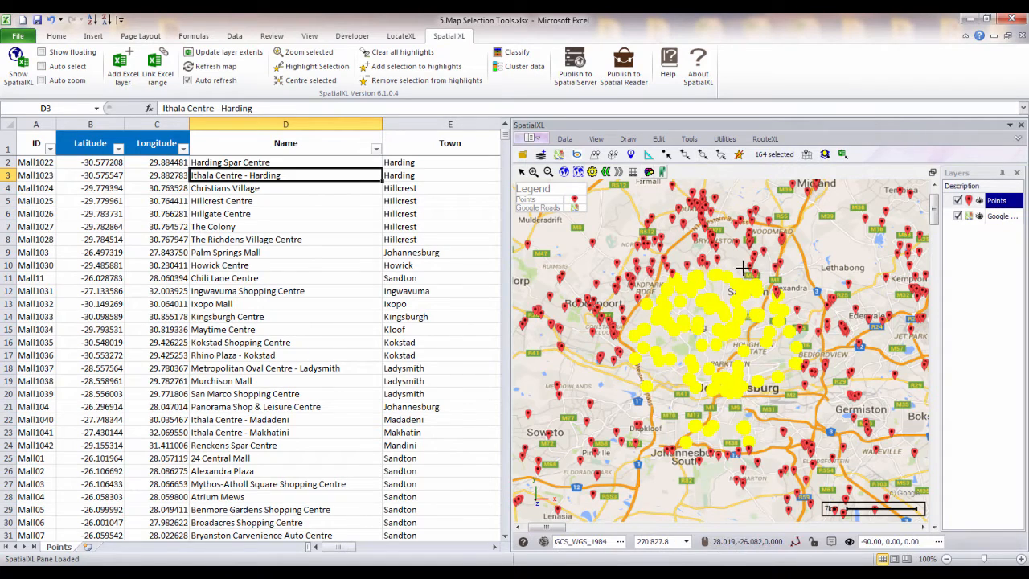
mouse_move(707, 277)
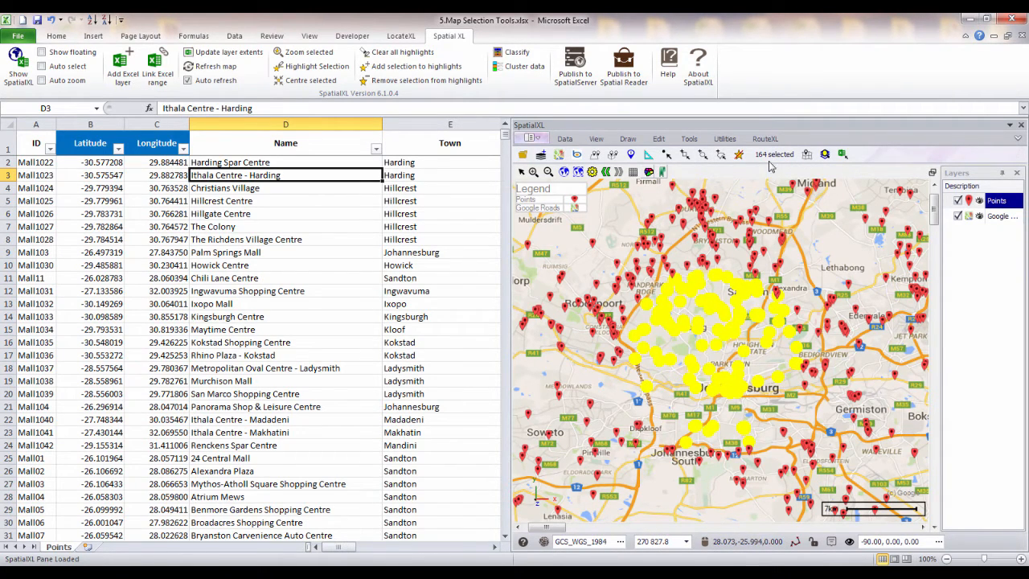
mouse_move(773, 153)
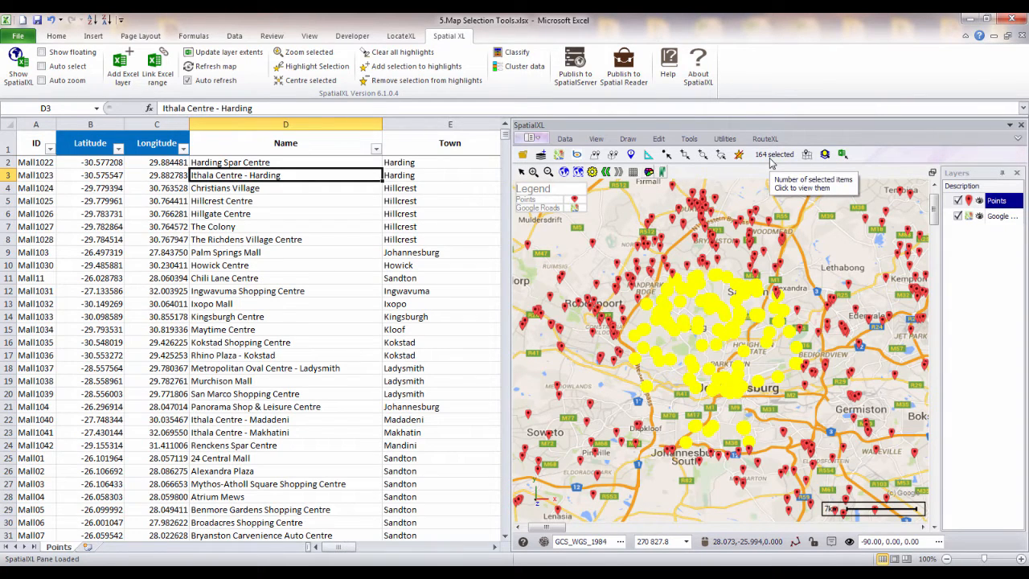
mouse_move(843, 160)
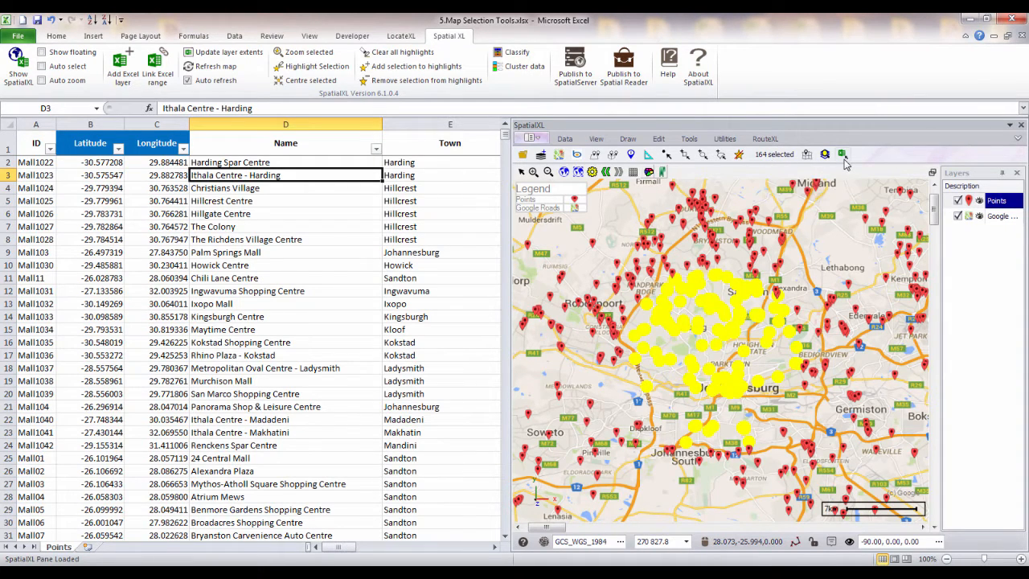
Colour the 164 selected malls' rows in Excel and filter Latitude by that colour
click(842, 153)
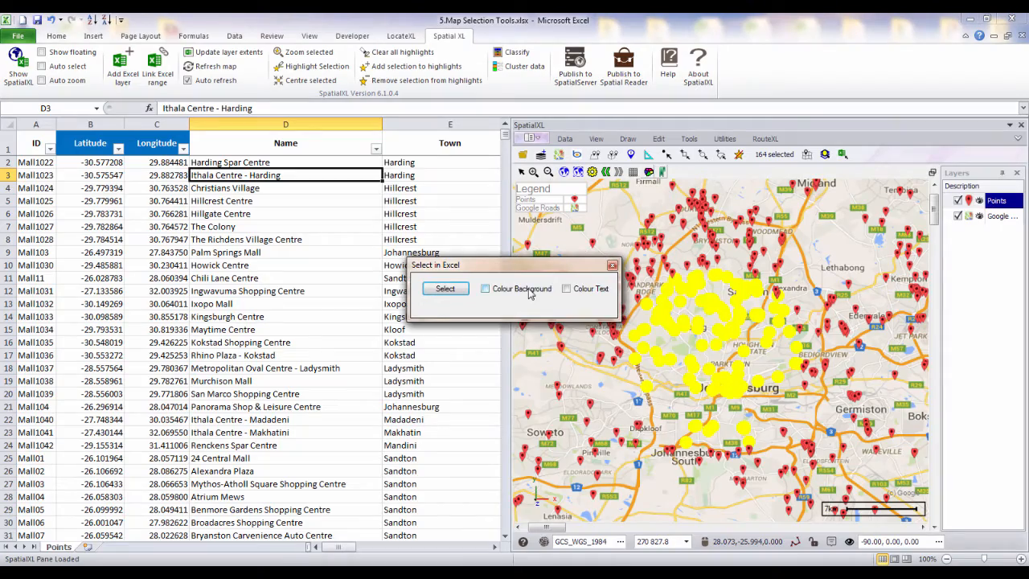
click(445, 288)
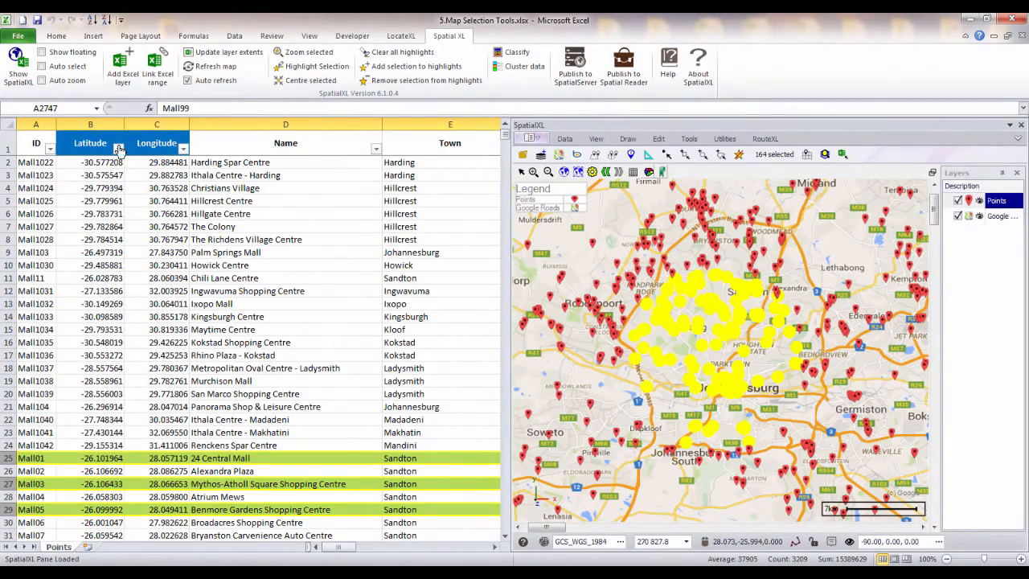
click(117, 148)
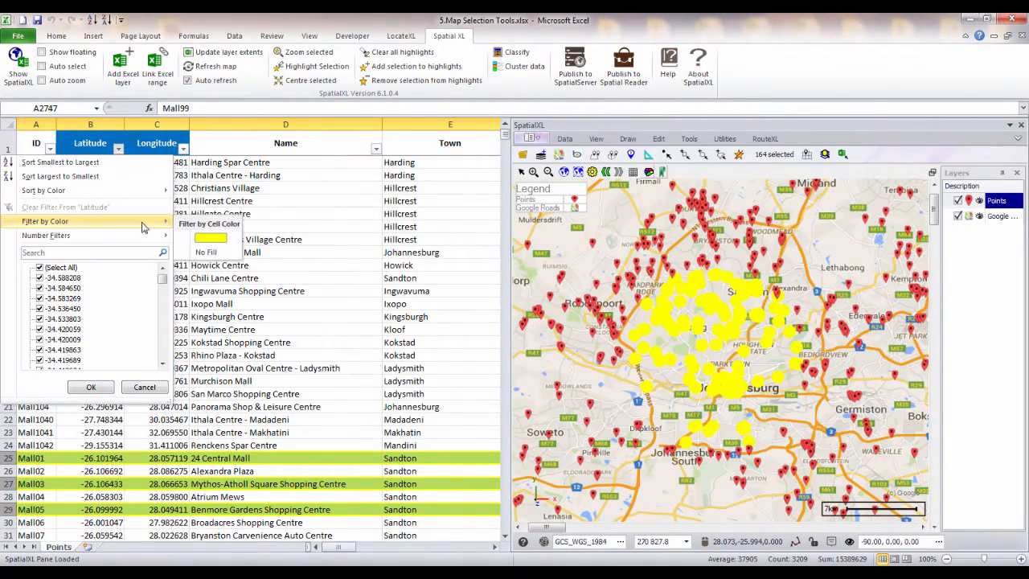
click(90, 387)
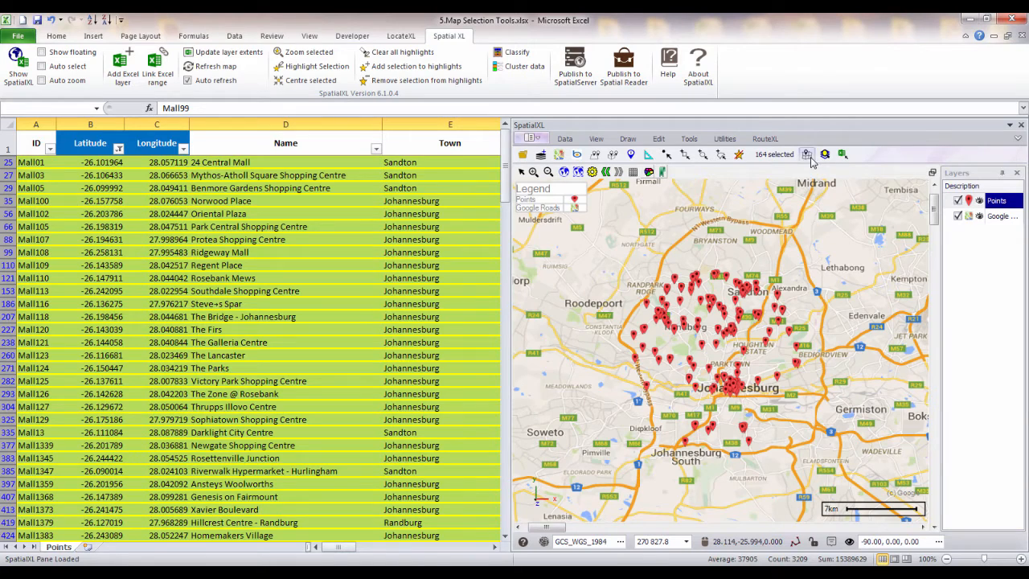
Open Select by location and review its comparison types against the Points layer
click(806, 154)
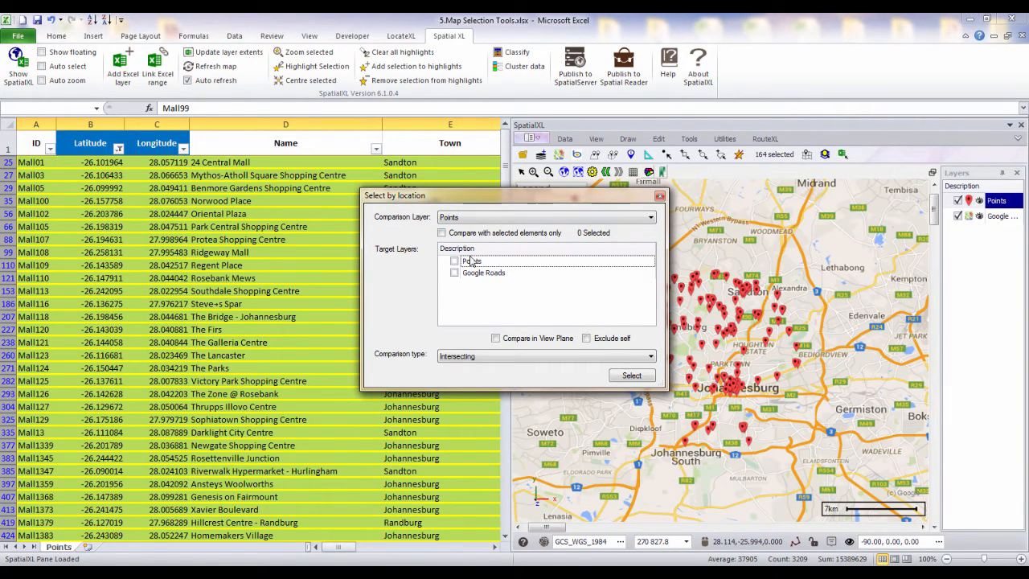
click(649, 355)
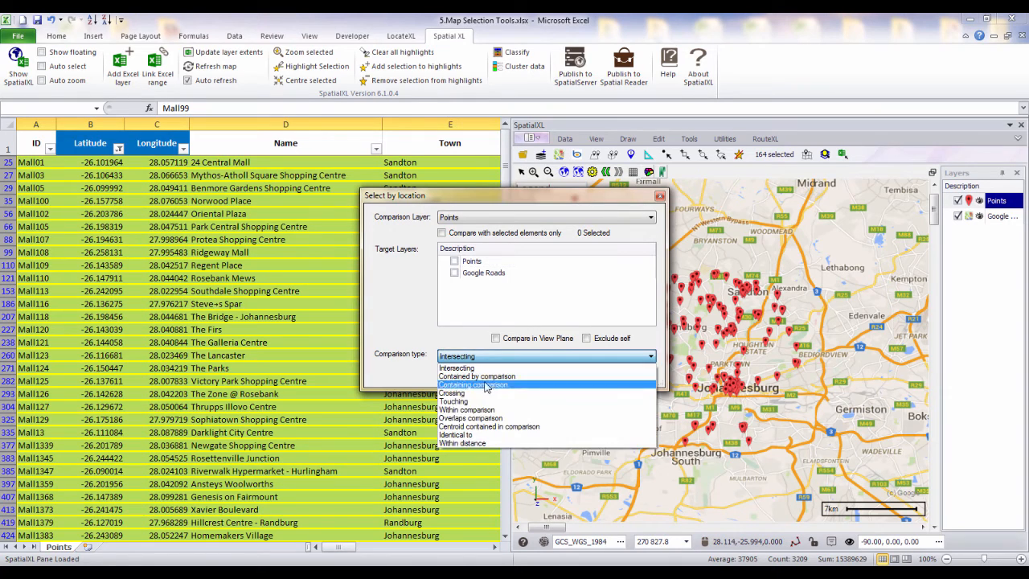
mouse_move(467, 442)
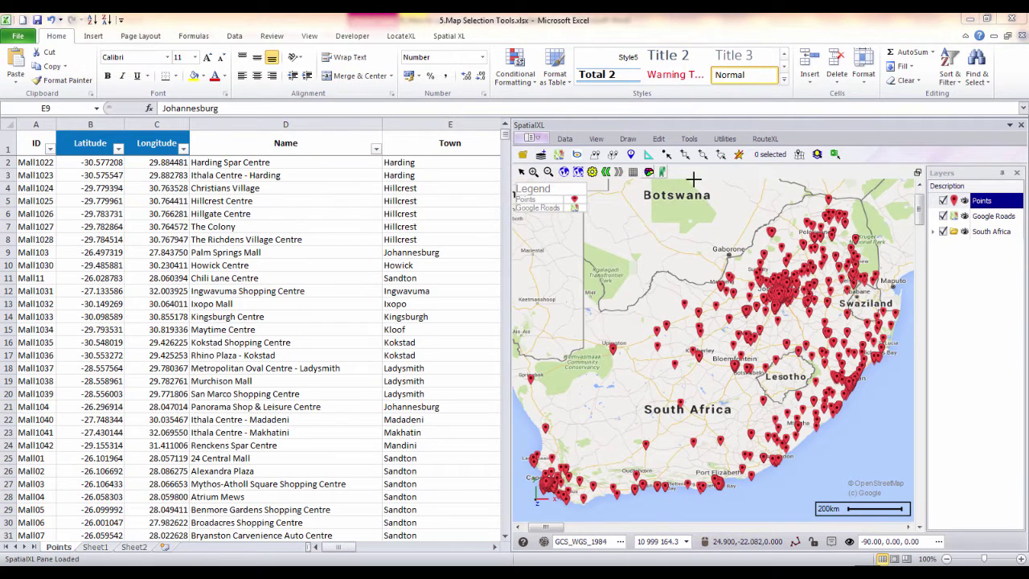
mouse_move(647, 154)
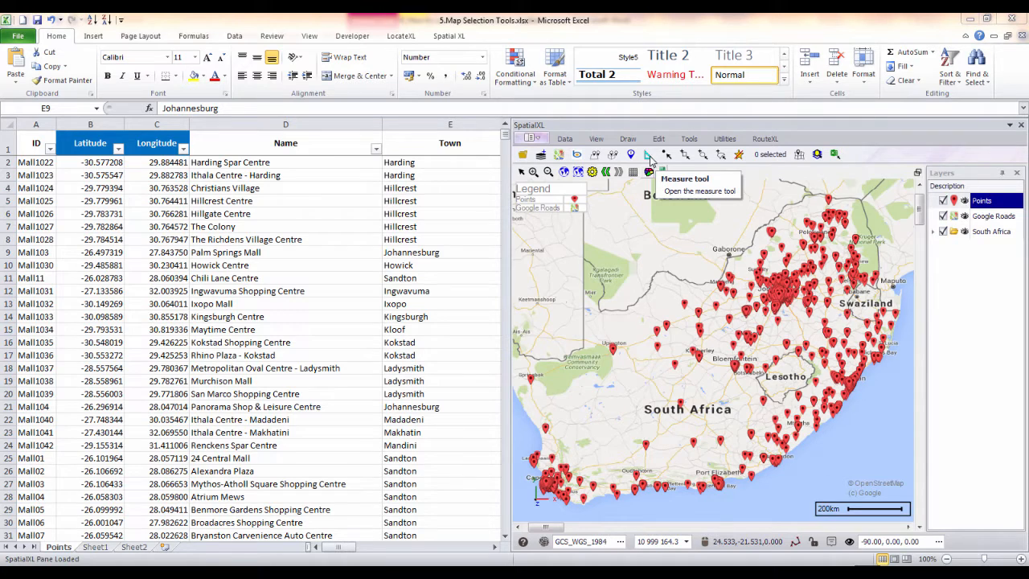
mouse_move(593, 154)
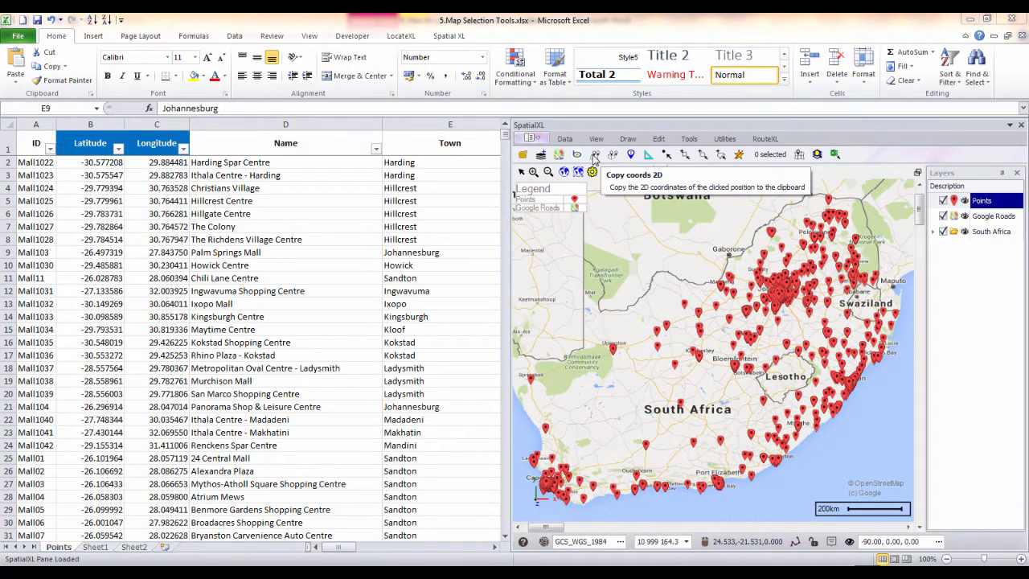
click(95, 546)
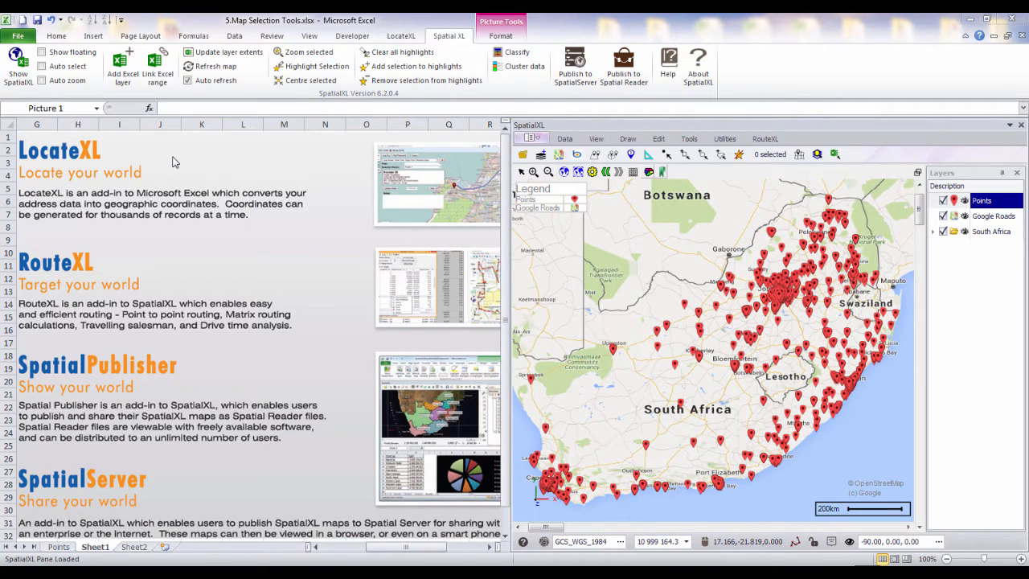
mouse_move(193, 291)
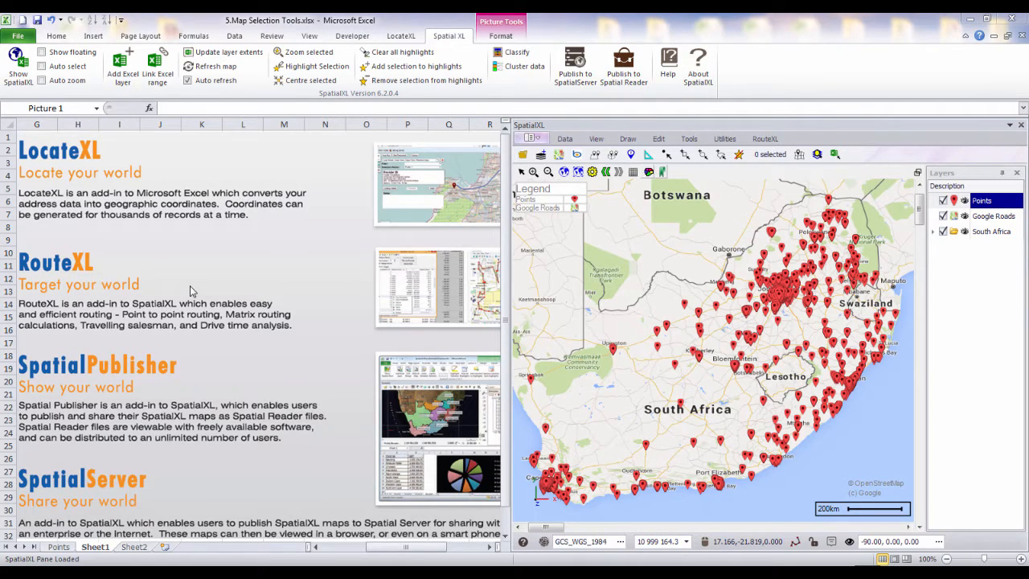
mouse_move(209, 390)
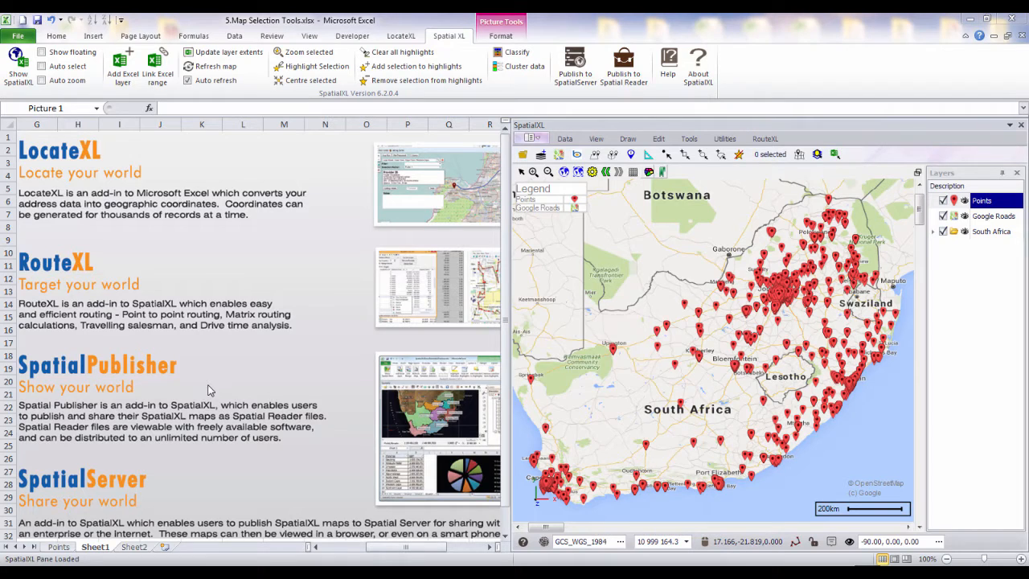
mouse_move(223, 492)
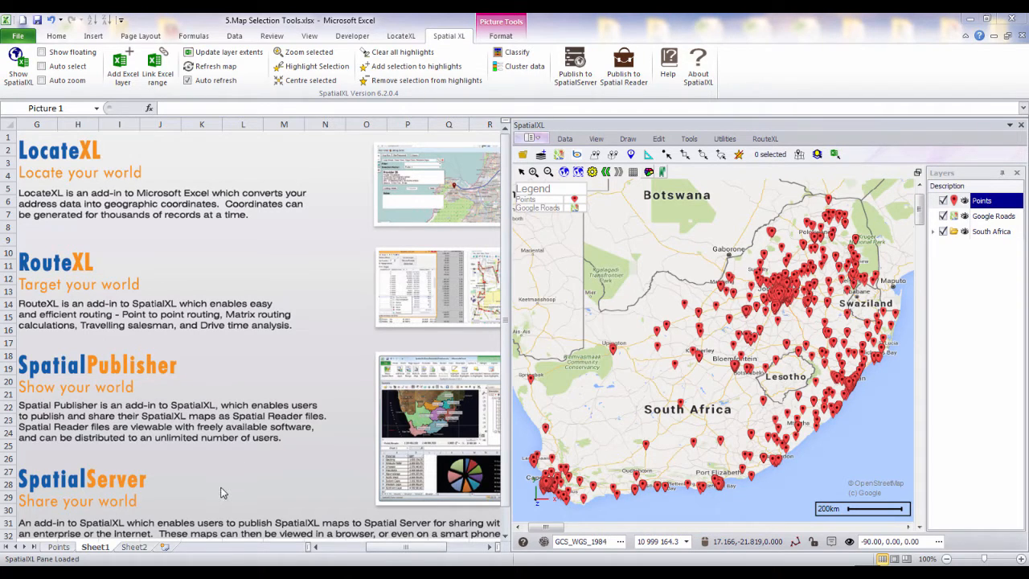